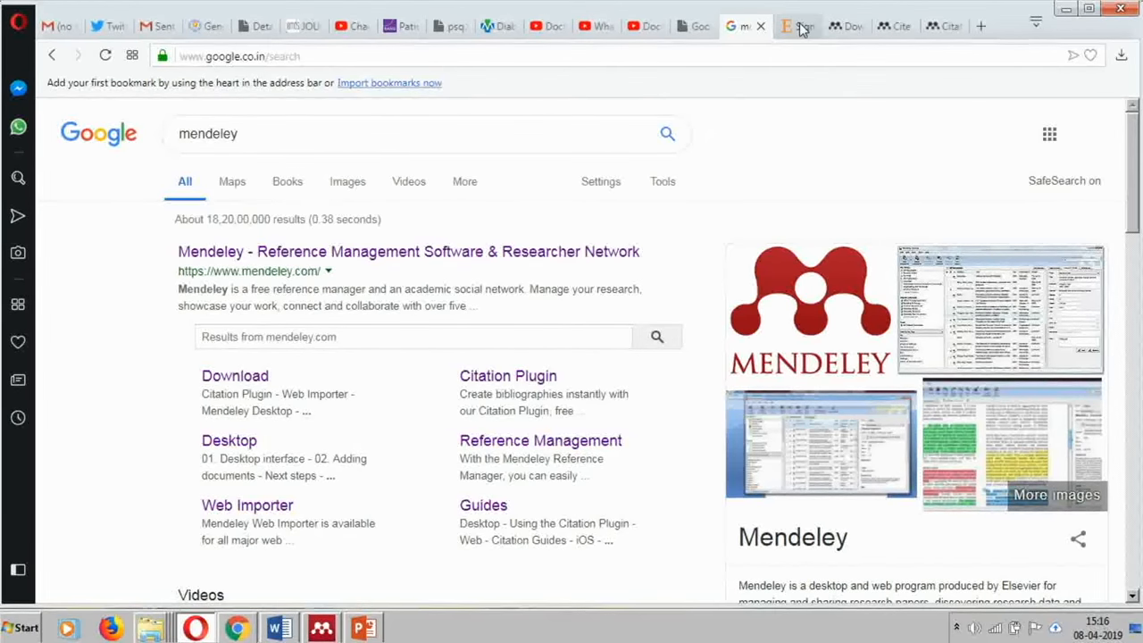
# Download the Mendeley Desktop 1.19.3 Windows installer and run it from the Downloads panel.
pyautogui.click(793, 27)
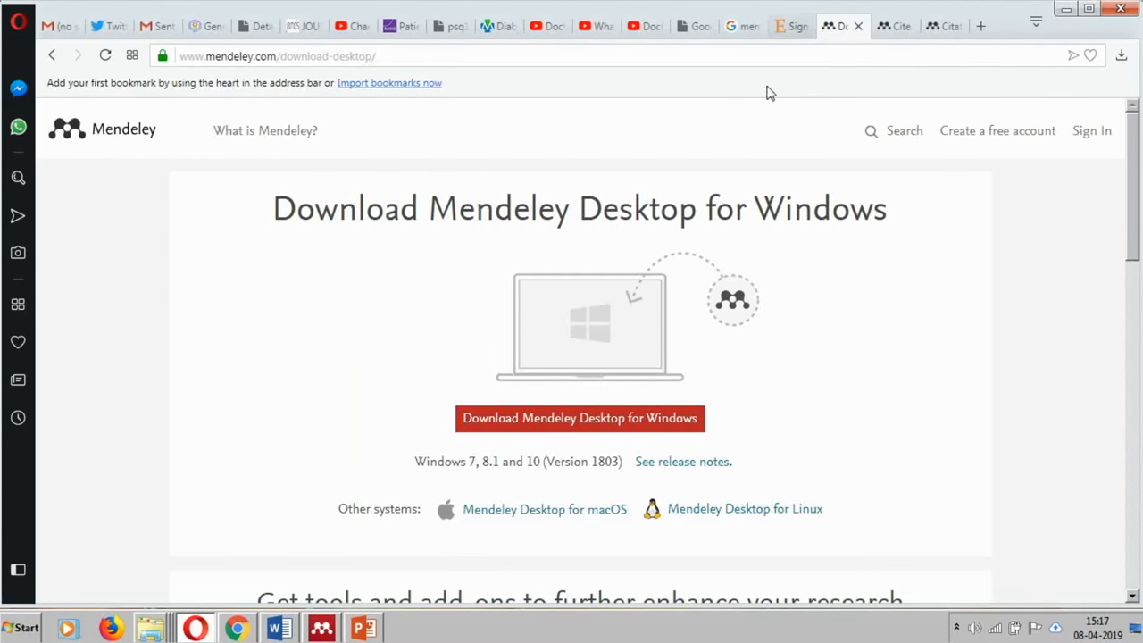
pyautogui.moveTo(515, 392)
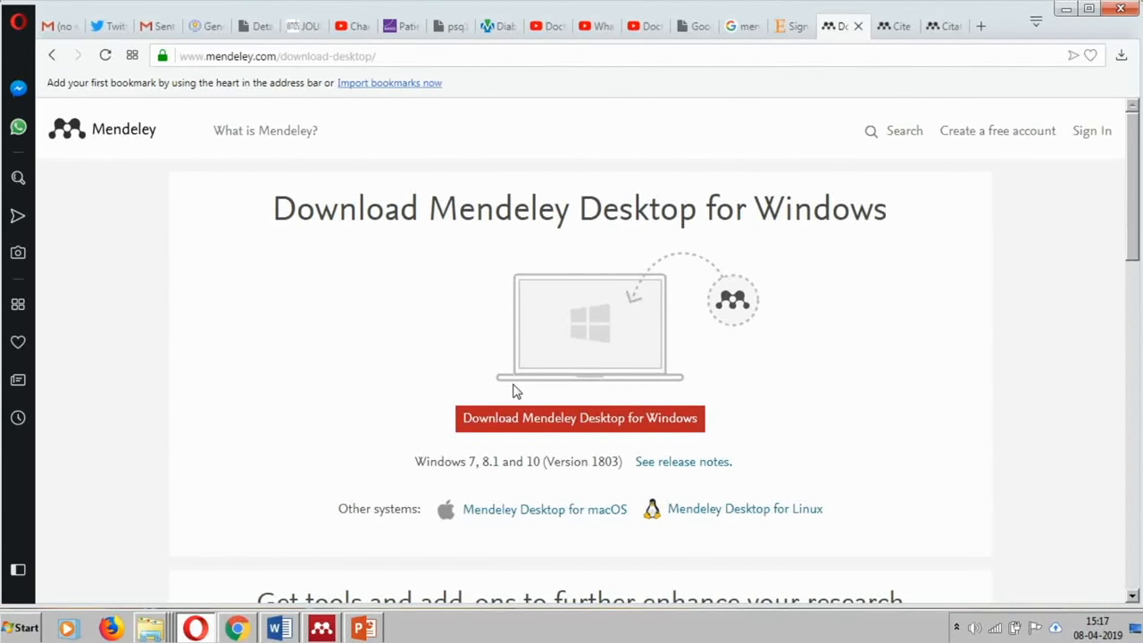
pyautogui.scroll(-3)
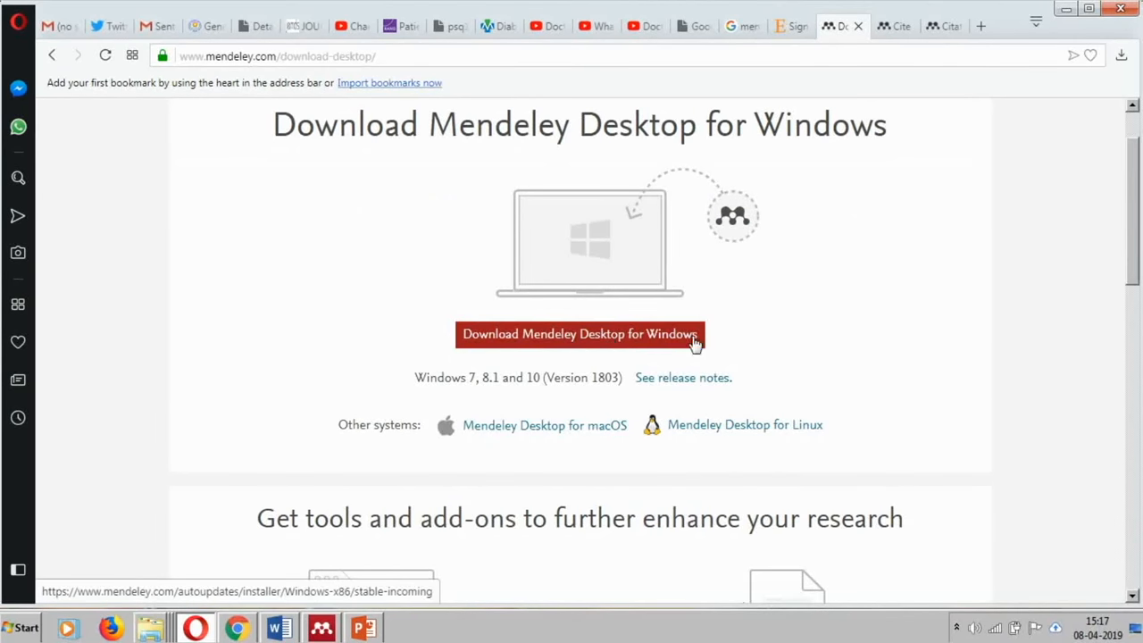
pyautogui.moveTo(746, 347)
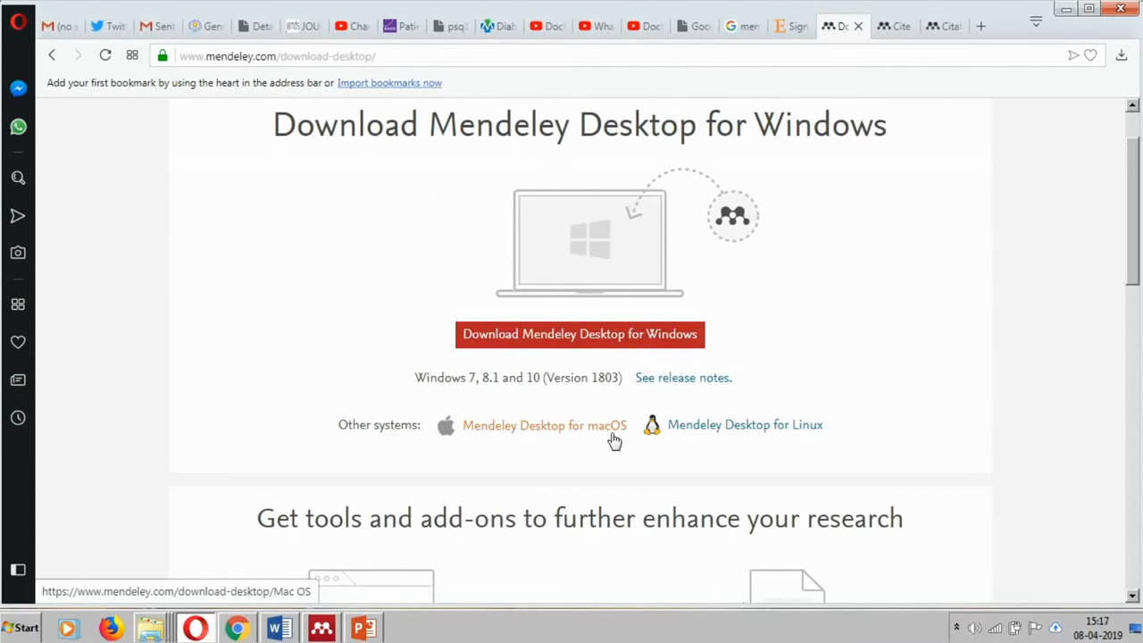
pyautogui.moveTo(682, 377)
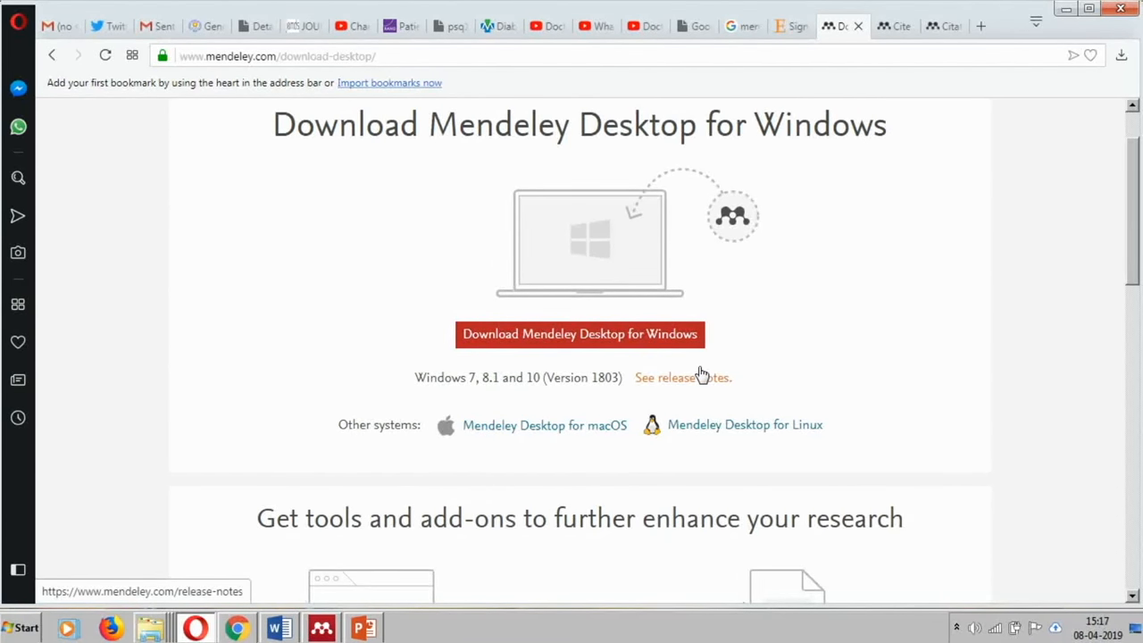
pyautogui.moveTo(593, 365)
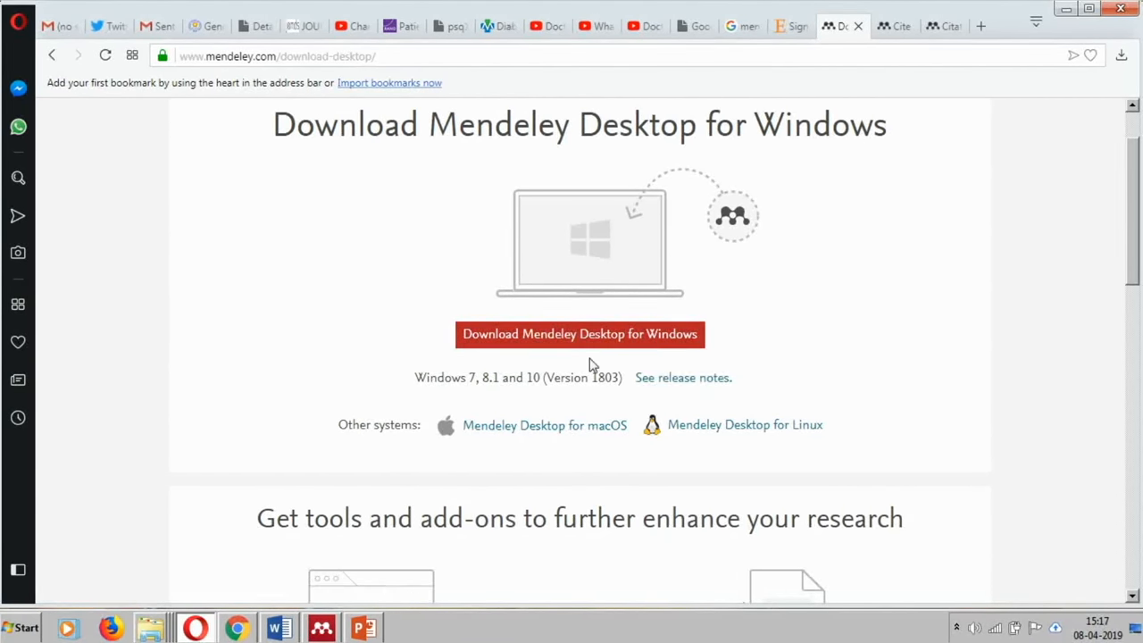
pyautogui.click(1121, 56)
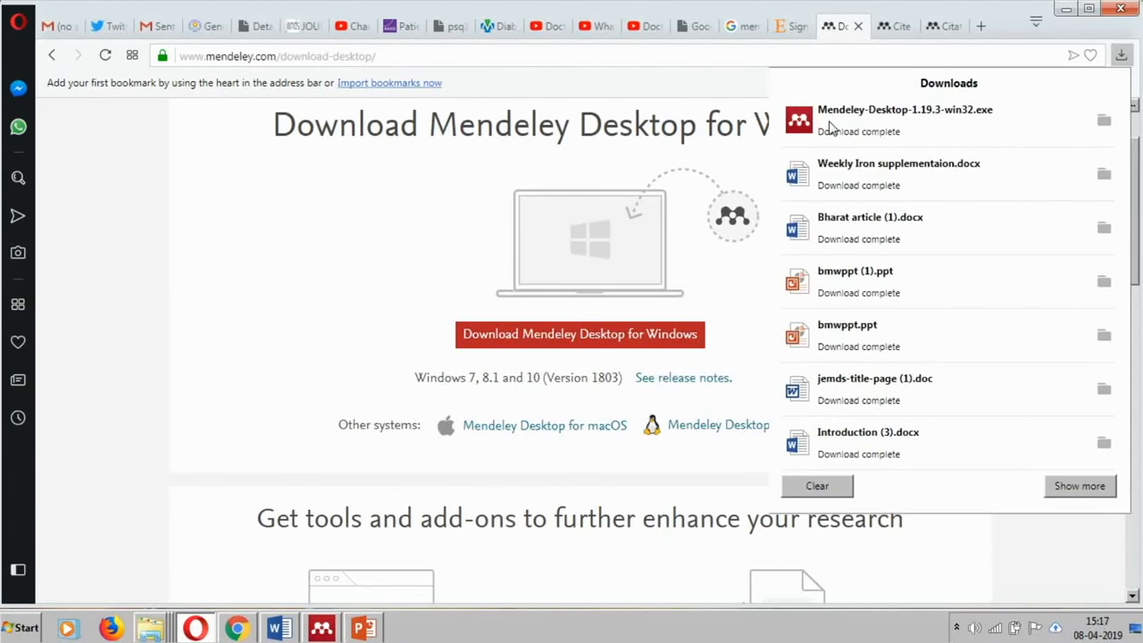
pyautogui.moveTo(908, 129)
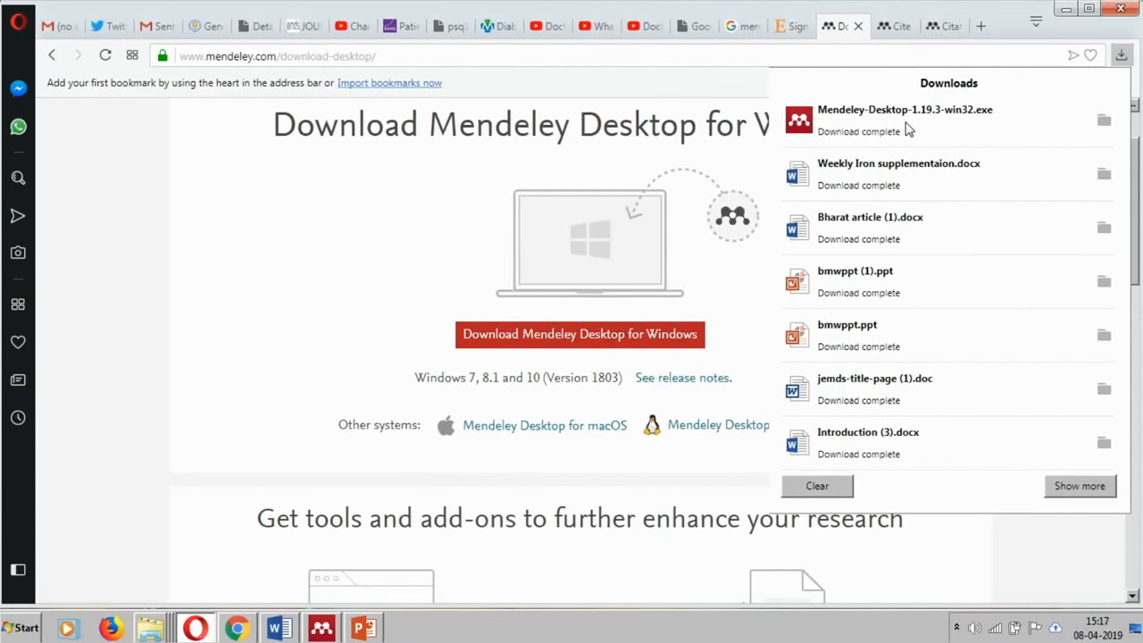
pyautogui.click(741, 90)
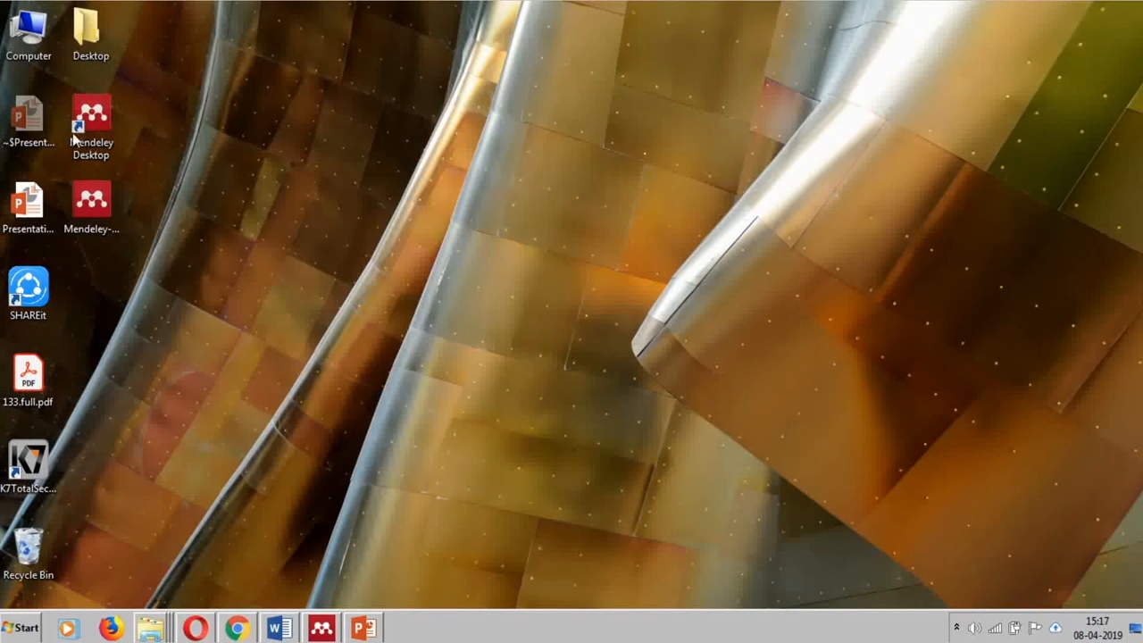
pyautogui.moveTo(206, 621)
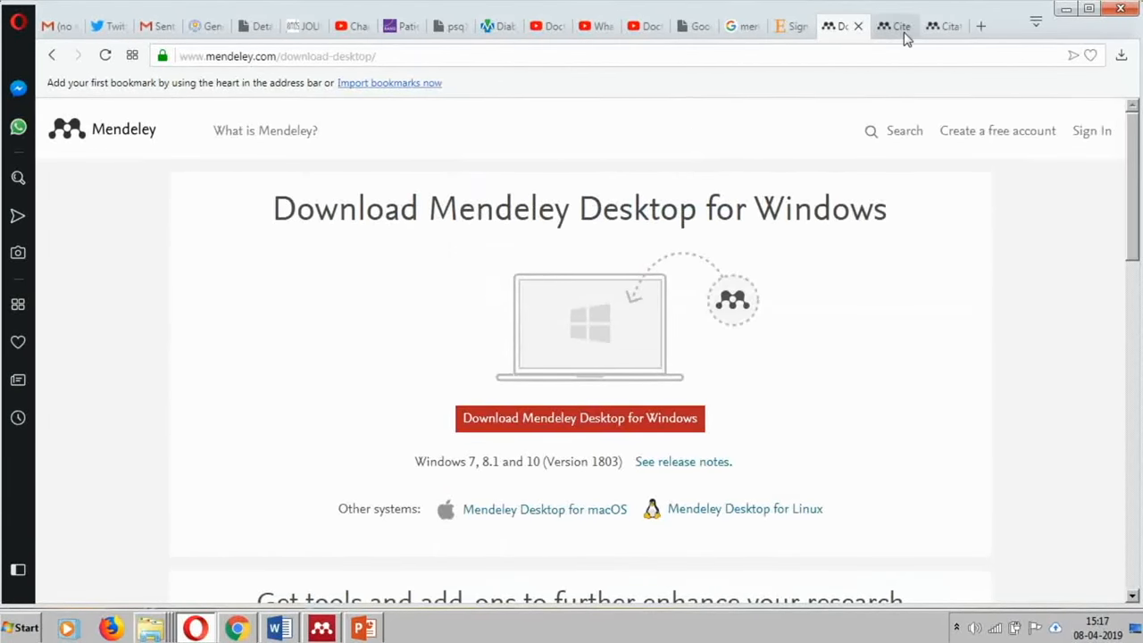
# Scroll through the Web Importer and Citation Plugin pages to Supported word processing software.
pyautogui.scroll(-3)
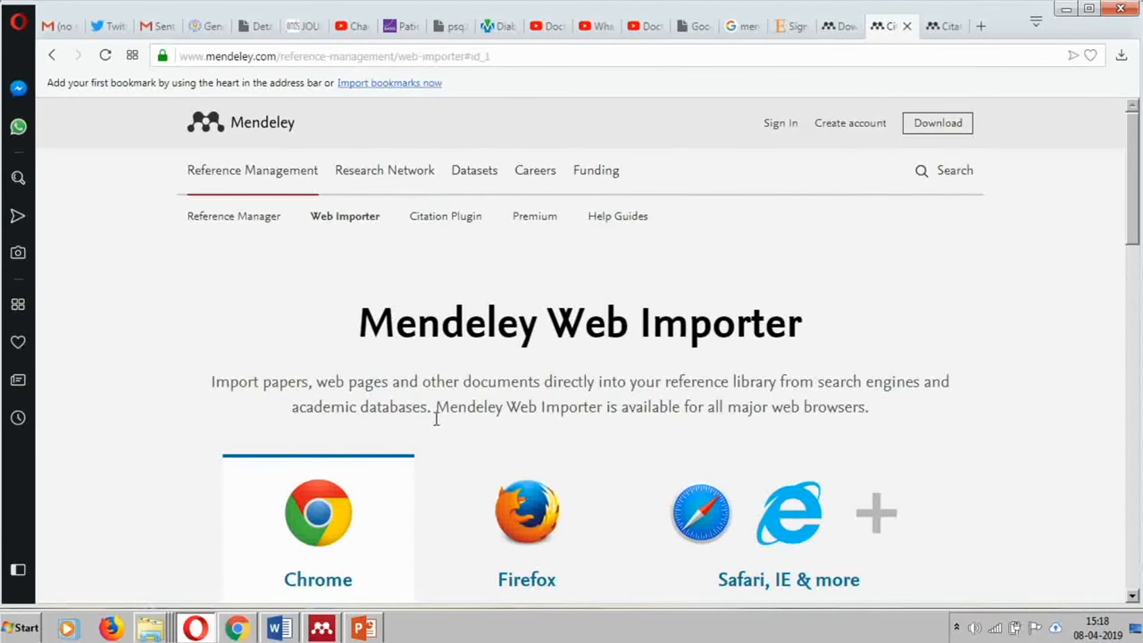
pyautogui.moveTo(384, 172)
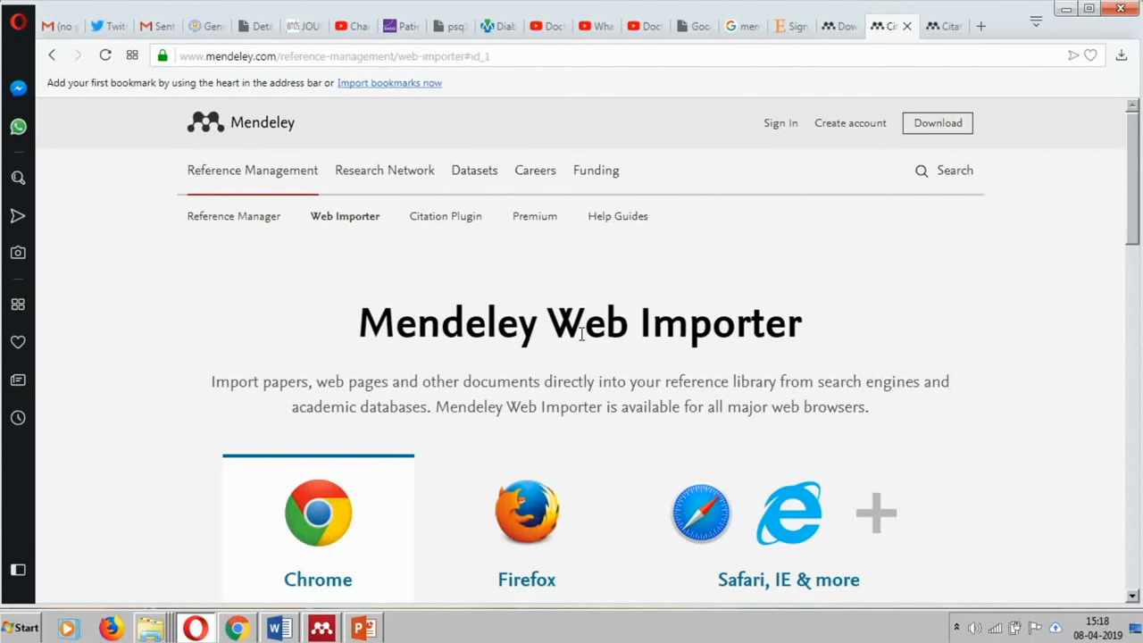
pyautogui.scroll(-3)
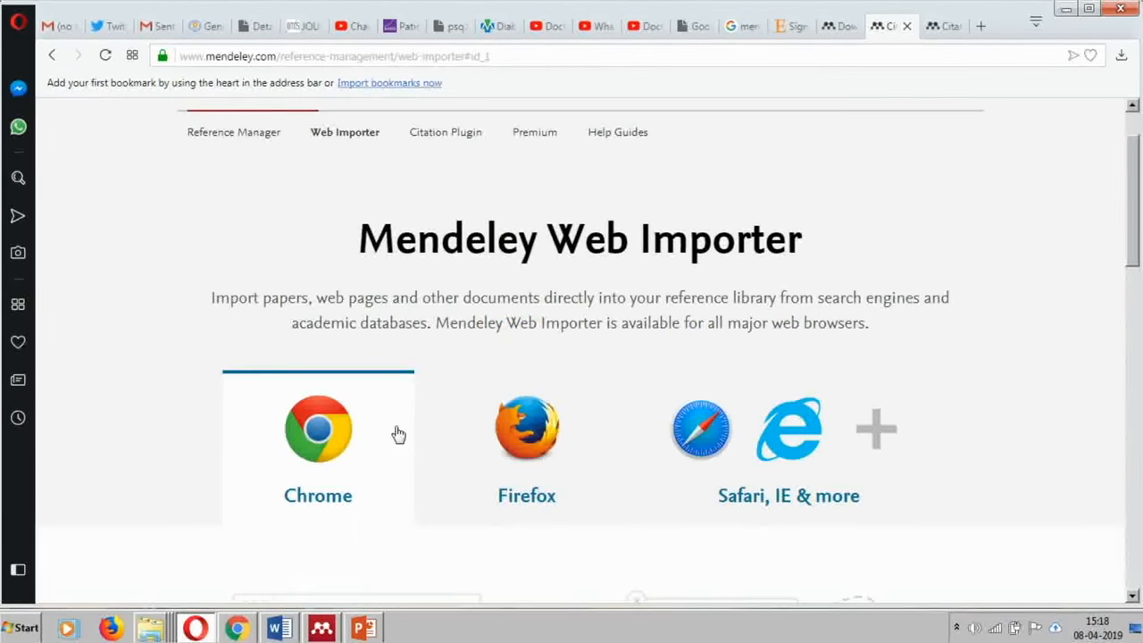
pyautogui.moveTo(669, 547)
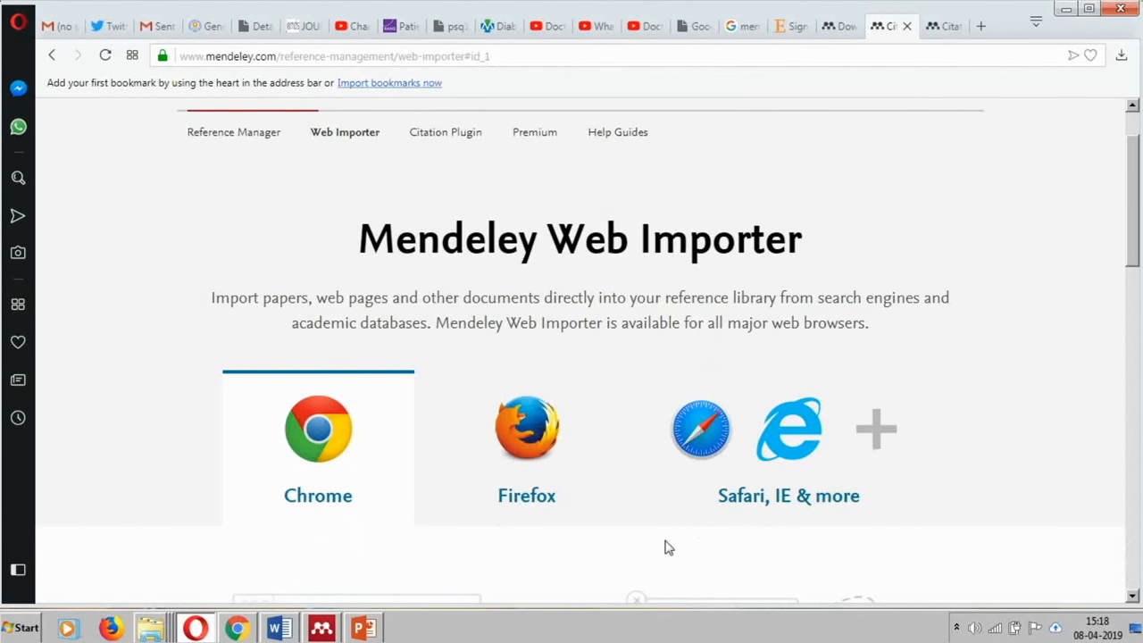
pyautogui.scroll(-3)
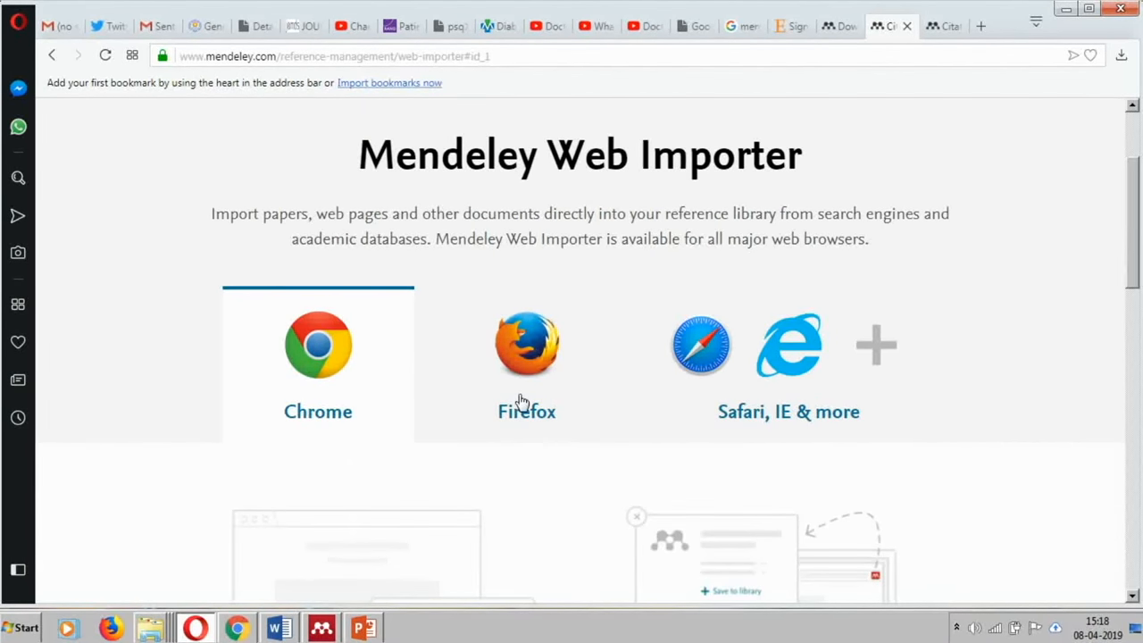
pyautogui.moveTo(347, 390)
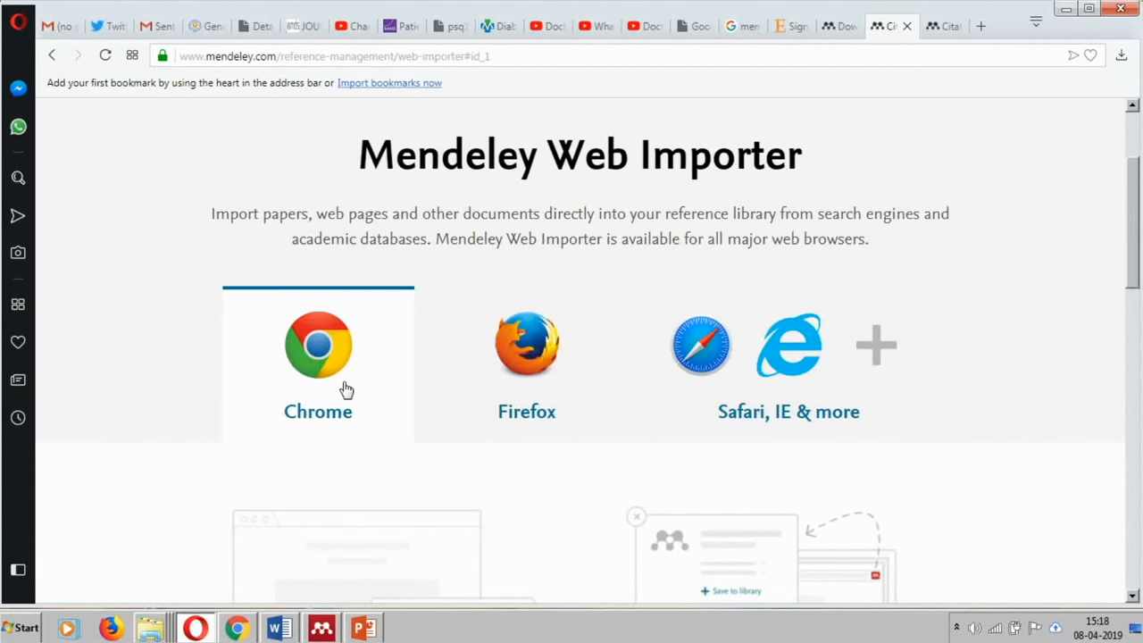
pyautogui.moveTo(586, 179)
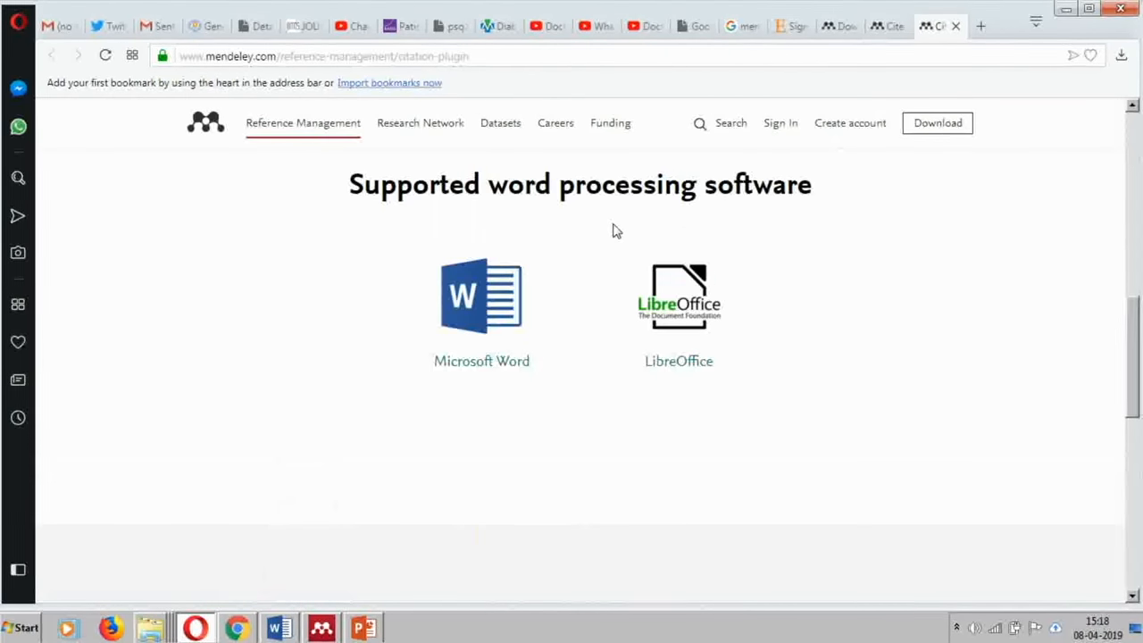
pyautogui.moveTo(736, 334)
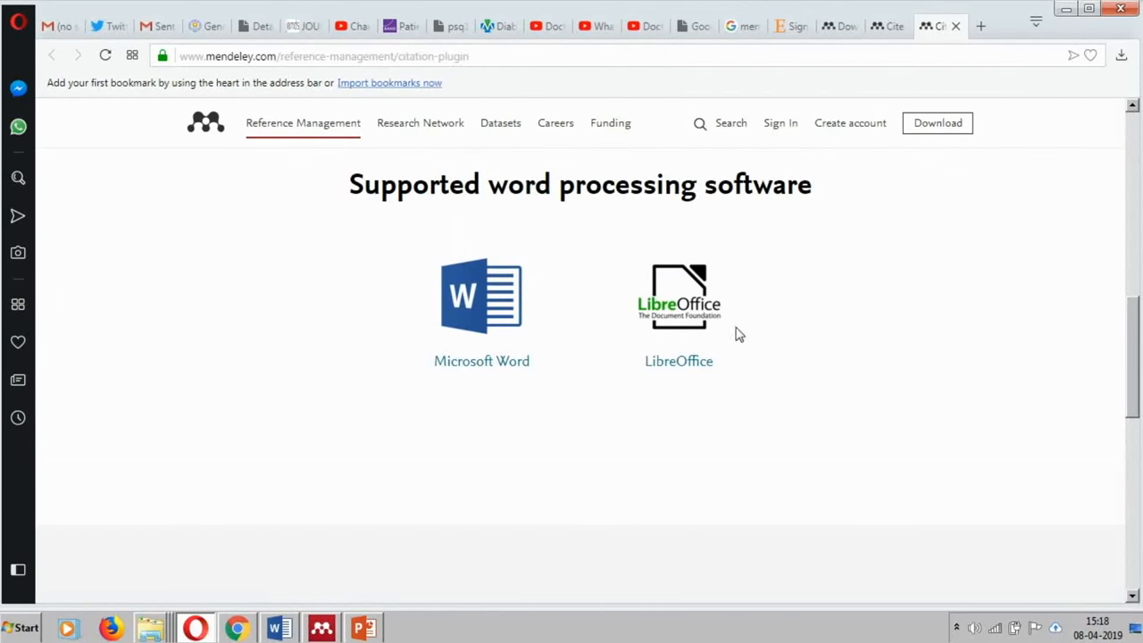
pyautogui.moveTo(622, 321)
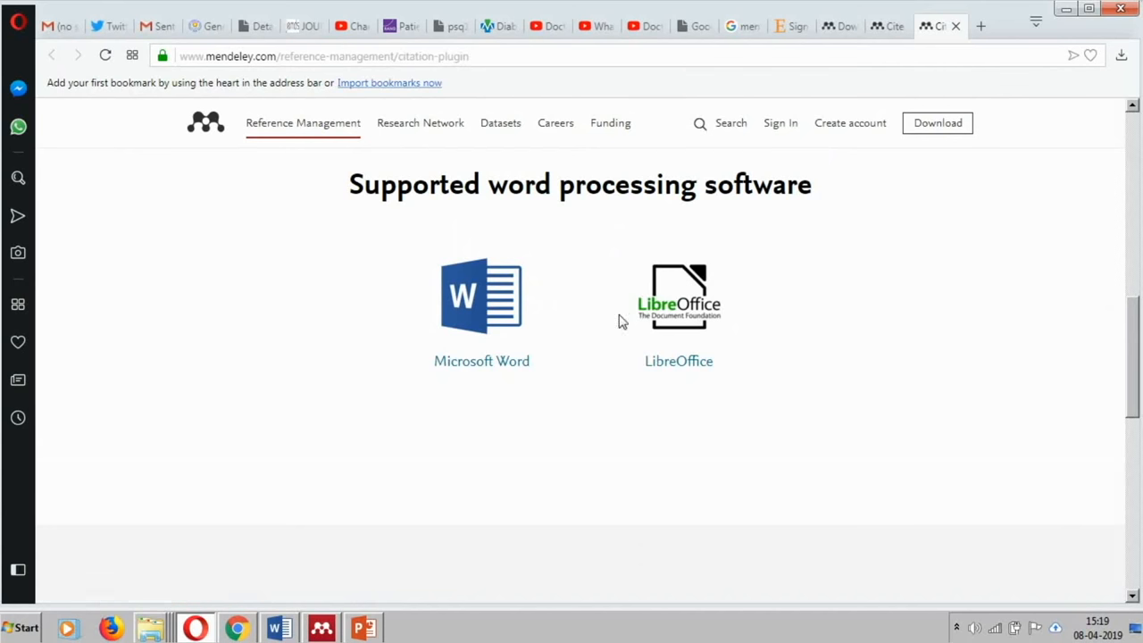
pyautogui.moveTo(682, 335)
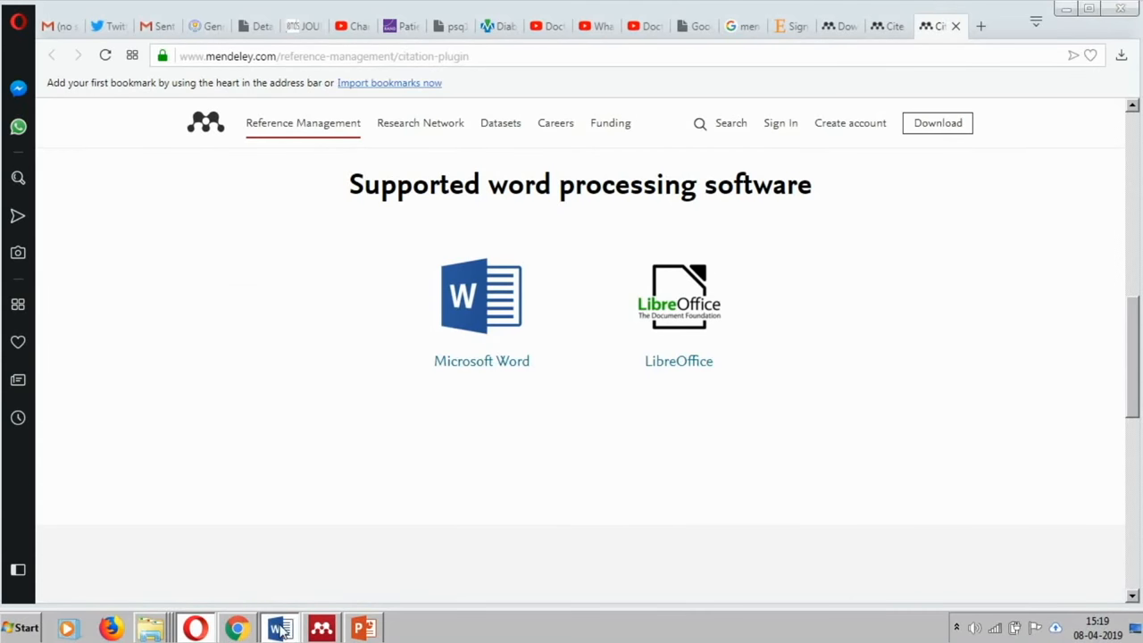
# Show the References tab with Mendeley Cite-O-Matic in the blank Word document, glancing at the browser.
pyautogui.click(278, 628)
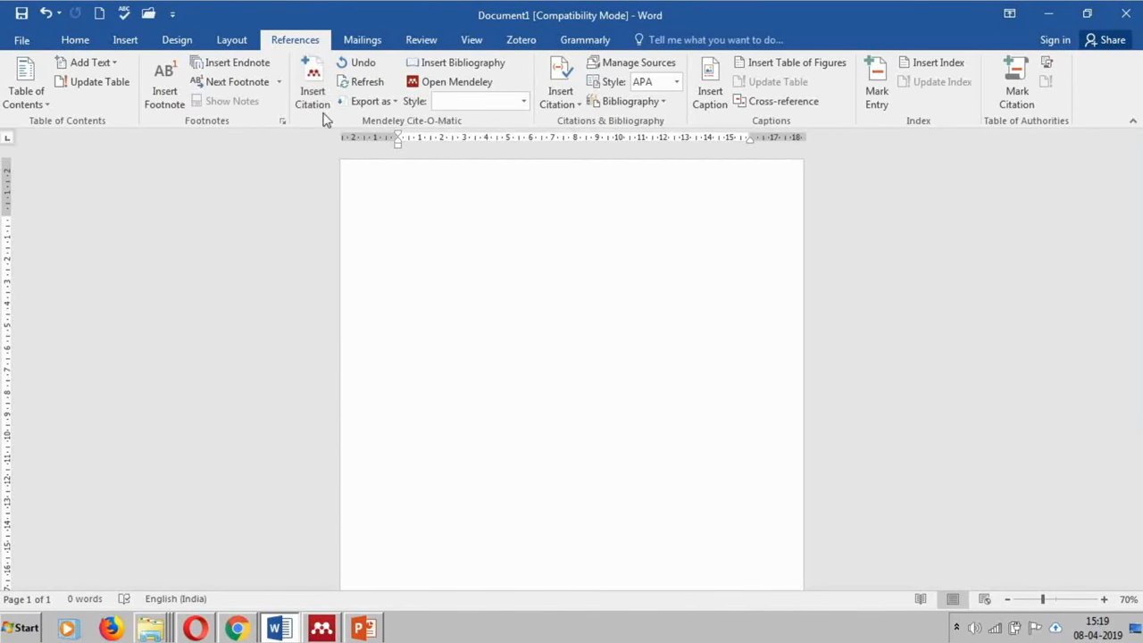
pyautogui.moveTo(482, 125)
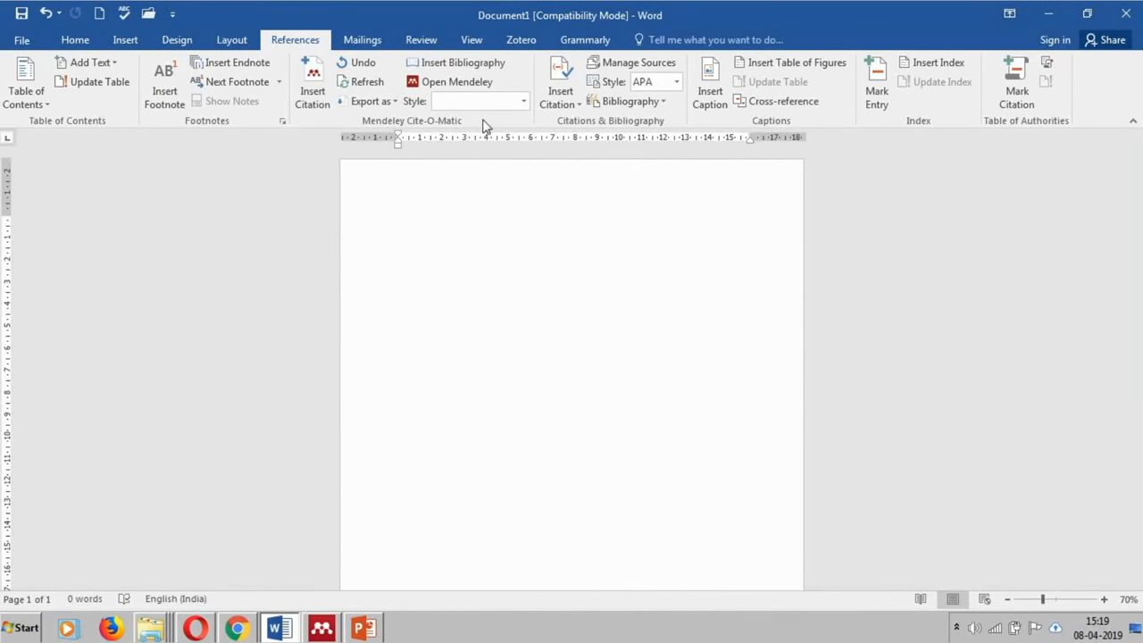
pyautogui.moveTo(514, 93)
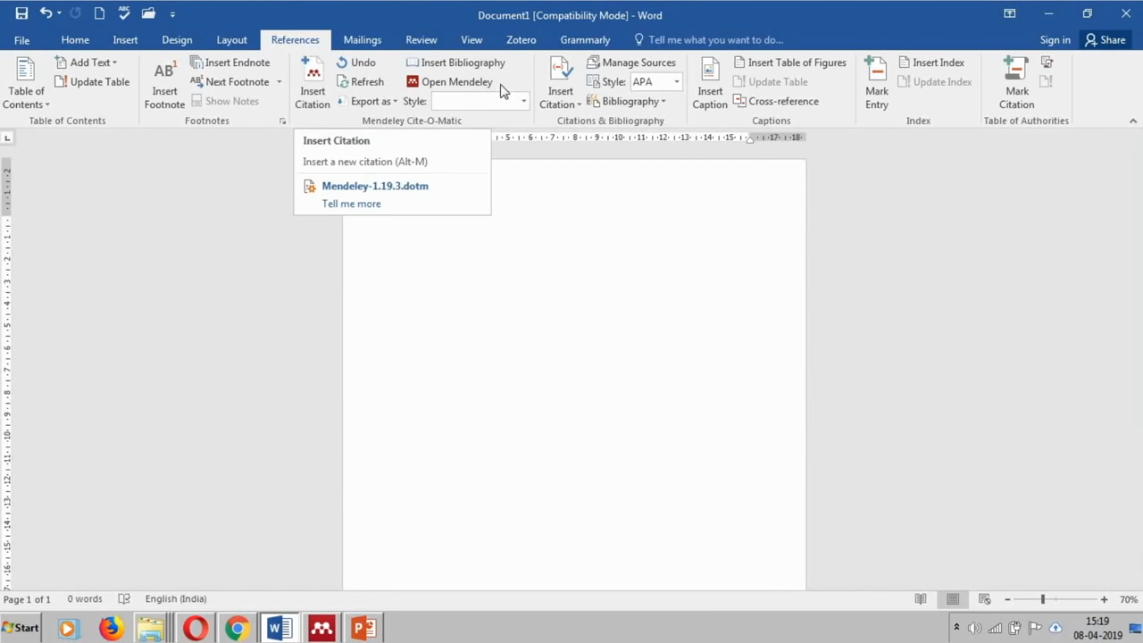
pyautogui.click(397, 221)
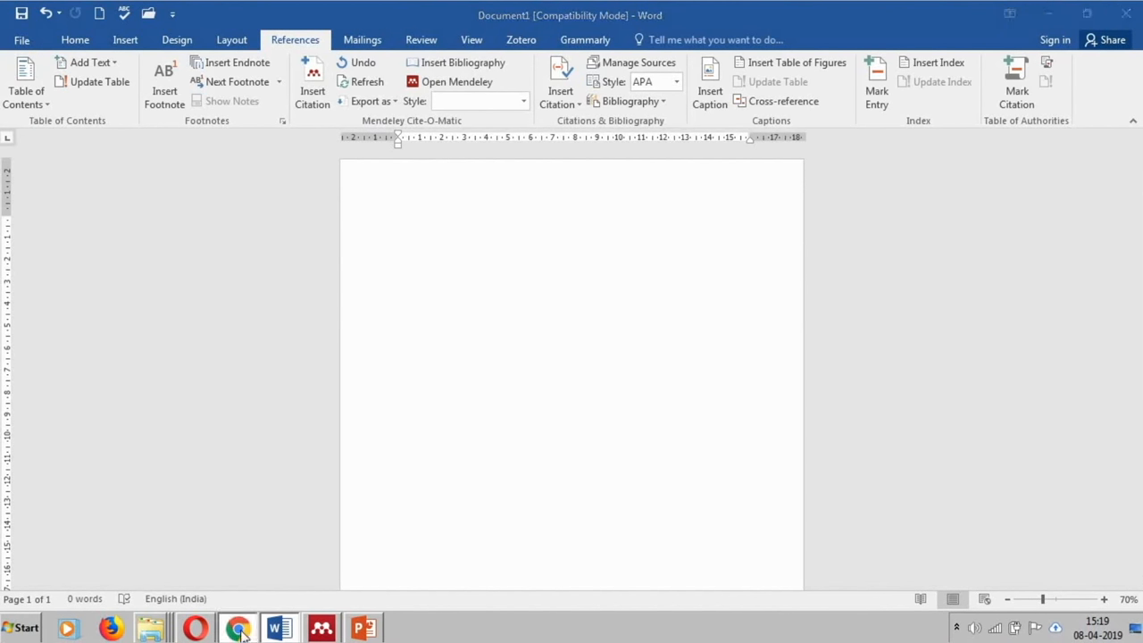
pyautogui.click(236, 629)
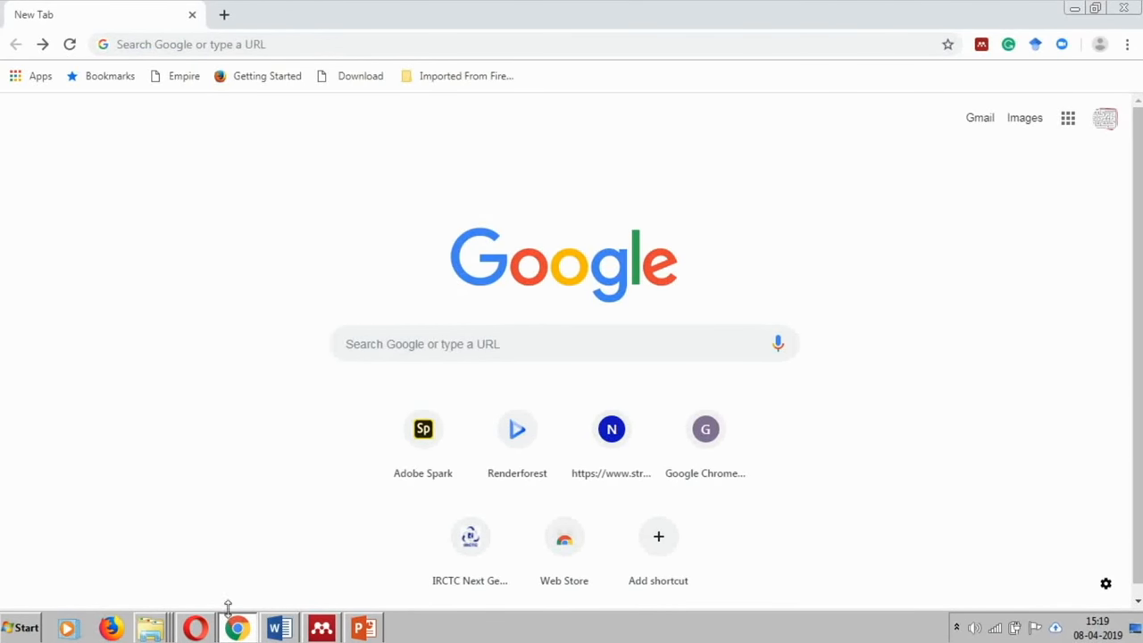
pyautogui.click(195, 628)
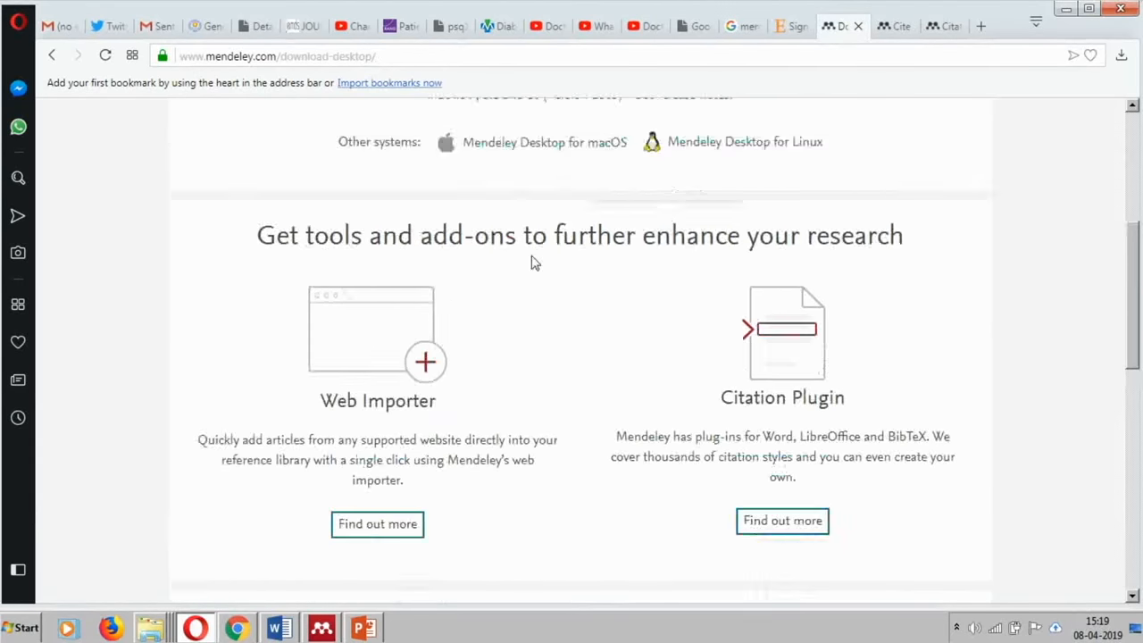
pyautogui.scroll(-3)
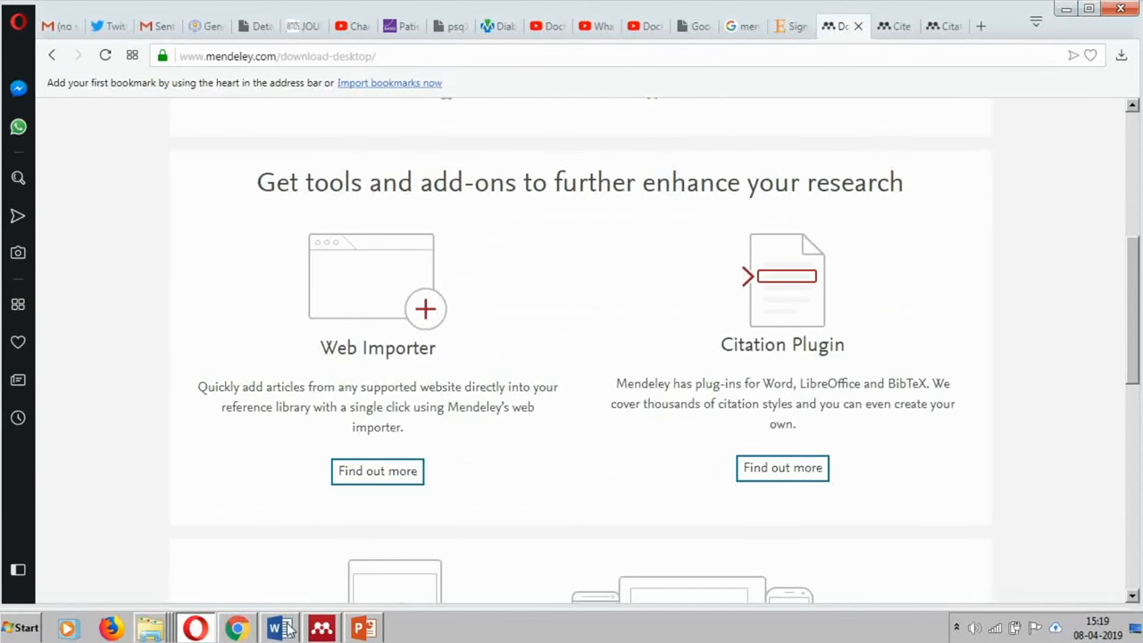
pyautogui.click(279, 629)
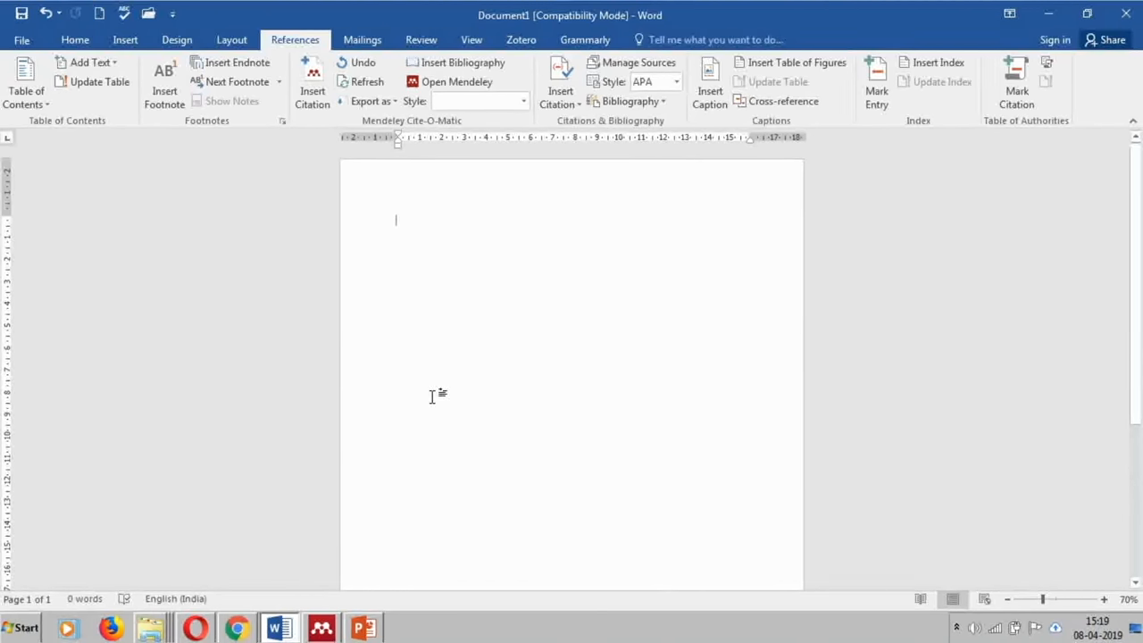
# Create a new library folder named Mendeley demo in Mendeley Desktop.
pyautogui.click(457, 82)
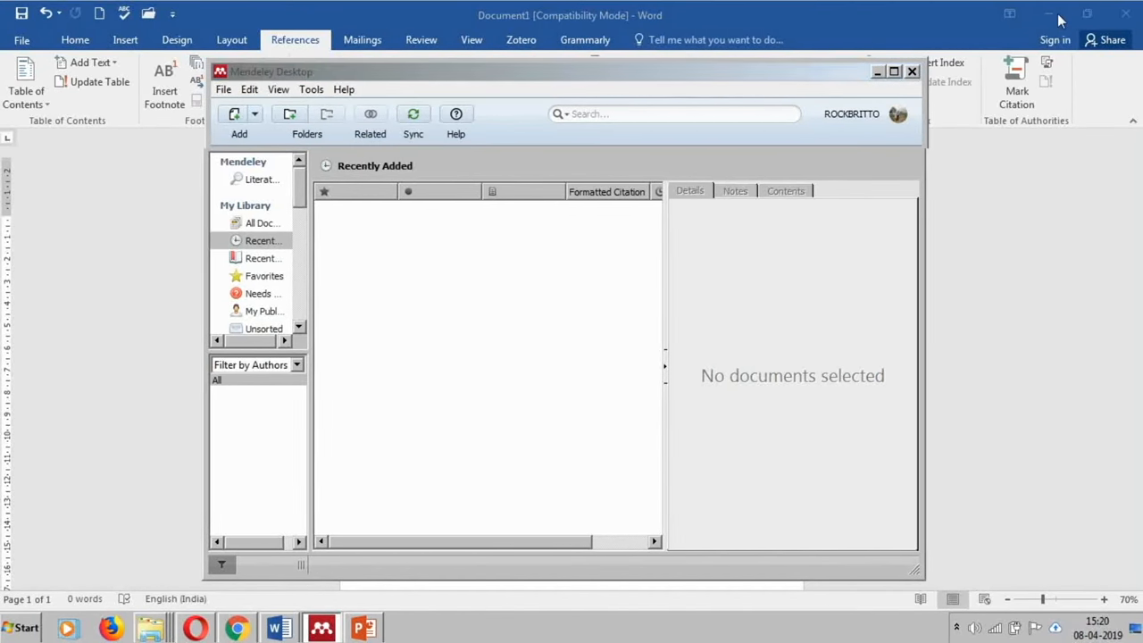
pyautogui.click(1050, 14)
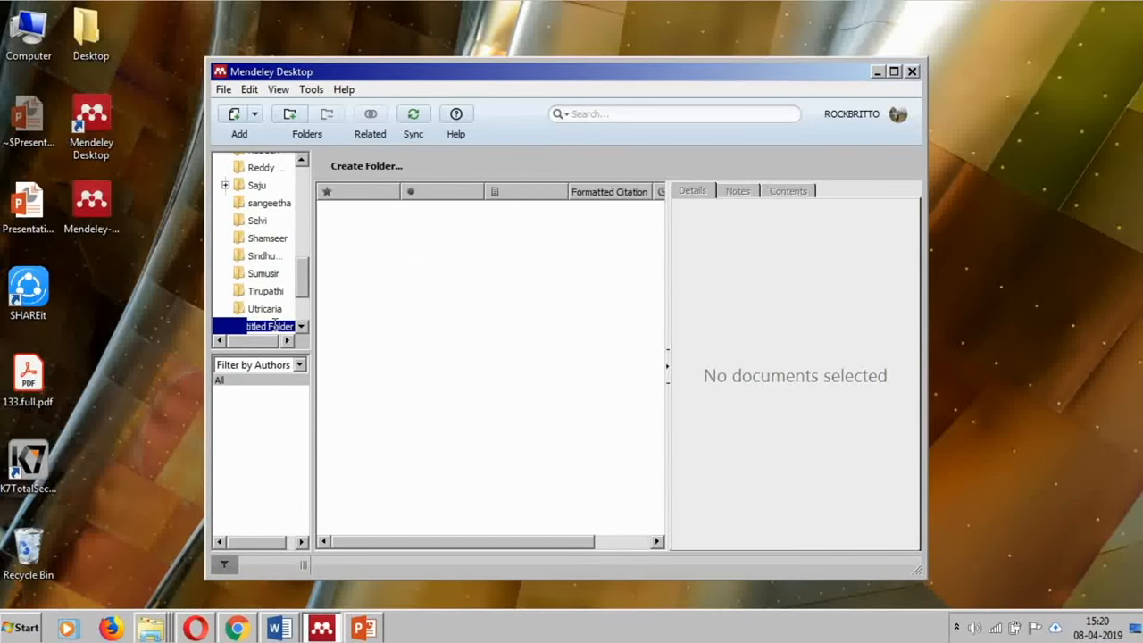
pyautogui.write('Mendeley demo')
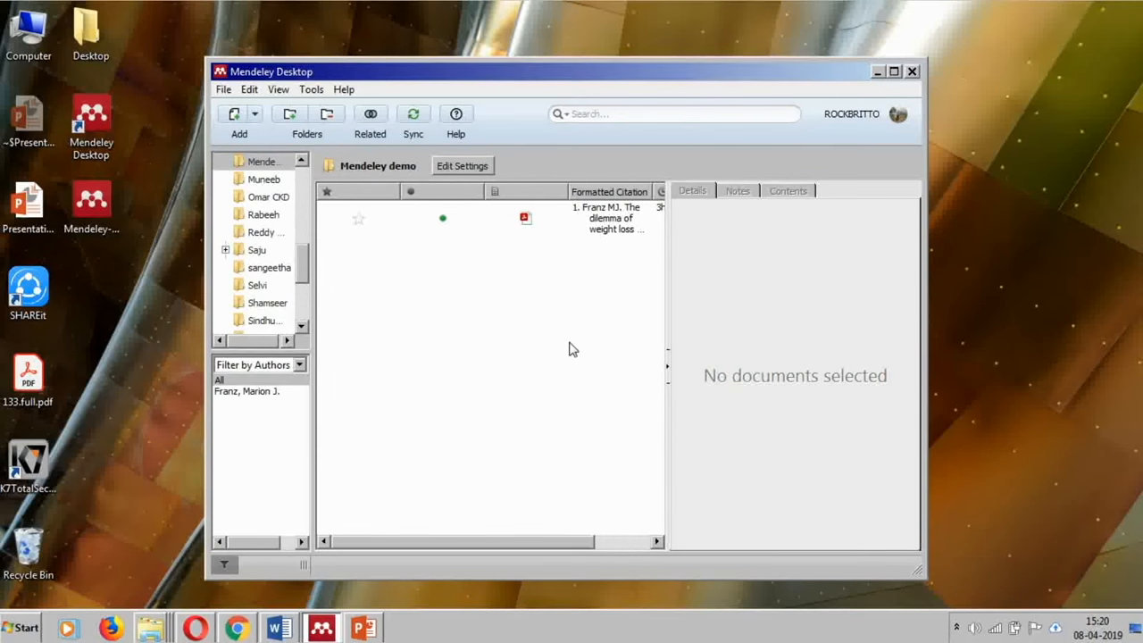
pyautogui.moveTo(696, 420)
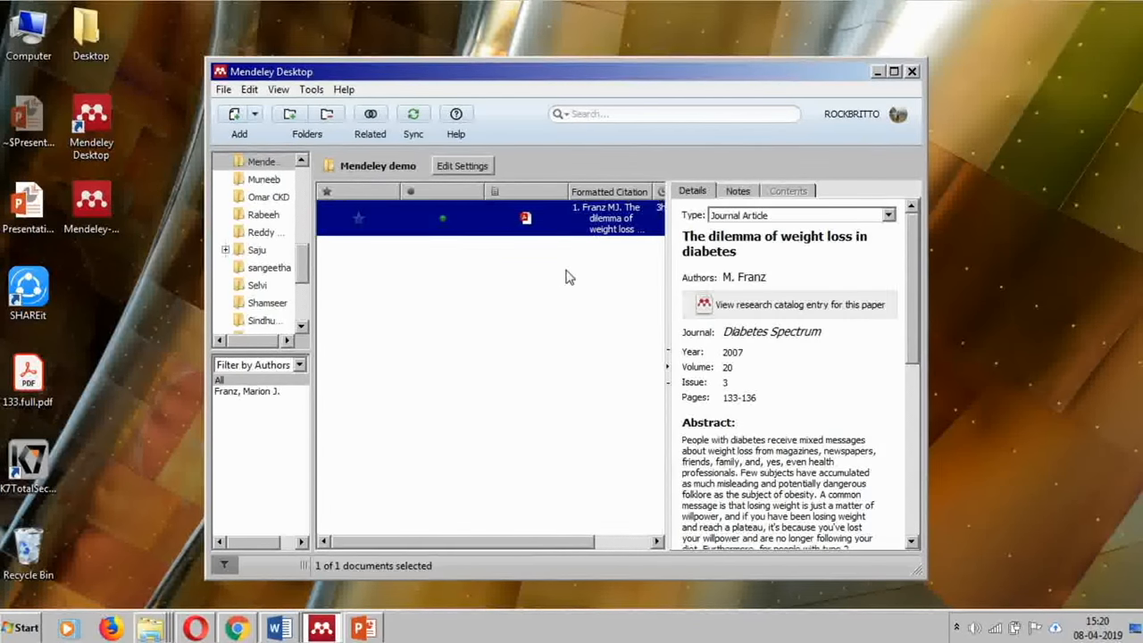
pyautogui.moveTo(632, 228)
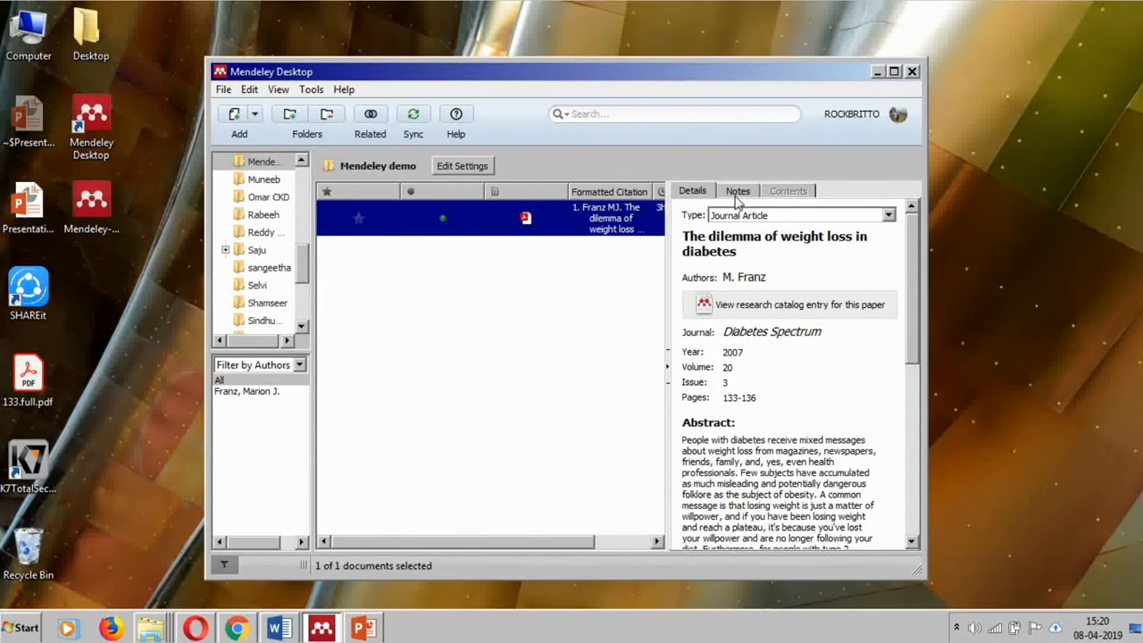
# Review the Franz article's Notes and Details tabs, then show the Add options.
pyautogui.click(738, 189)
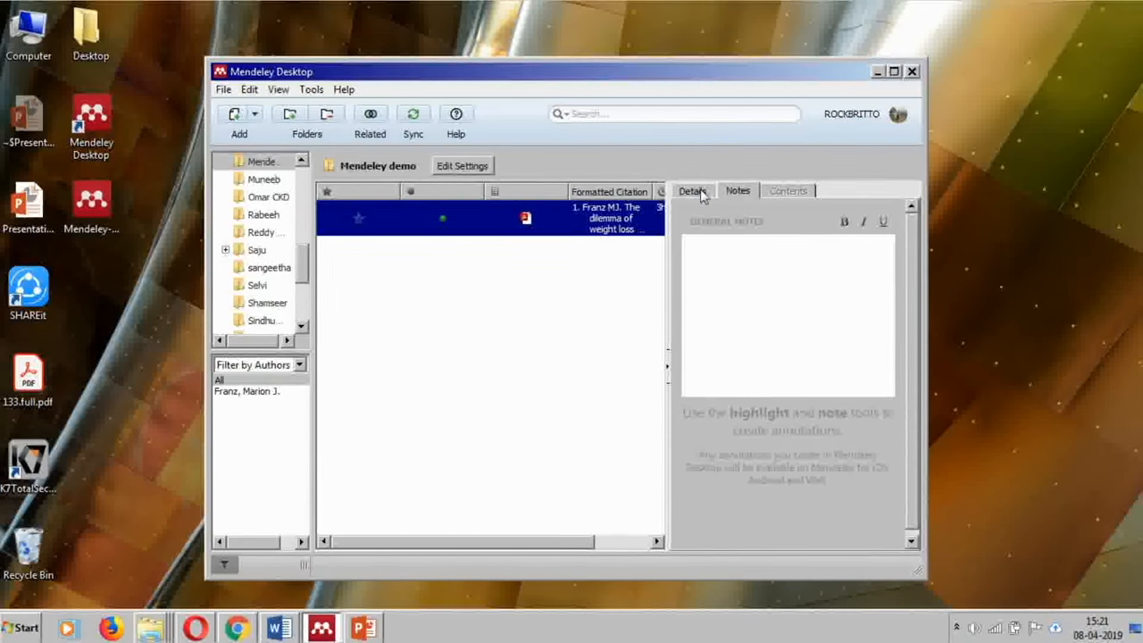
pyautogui.click(692, 189)
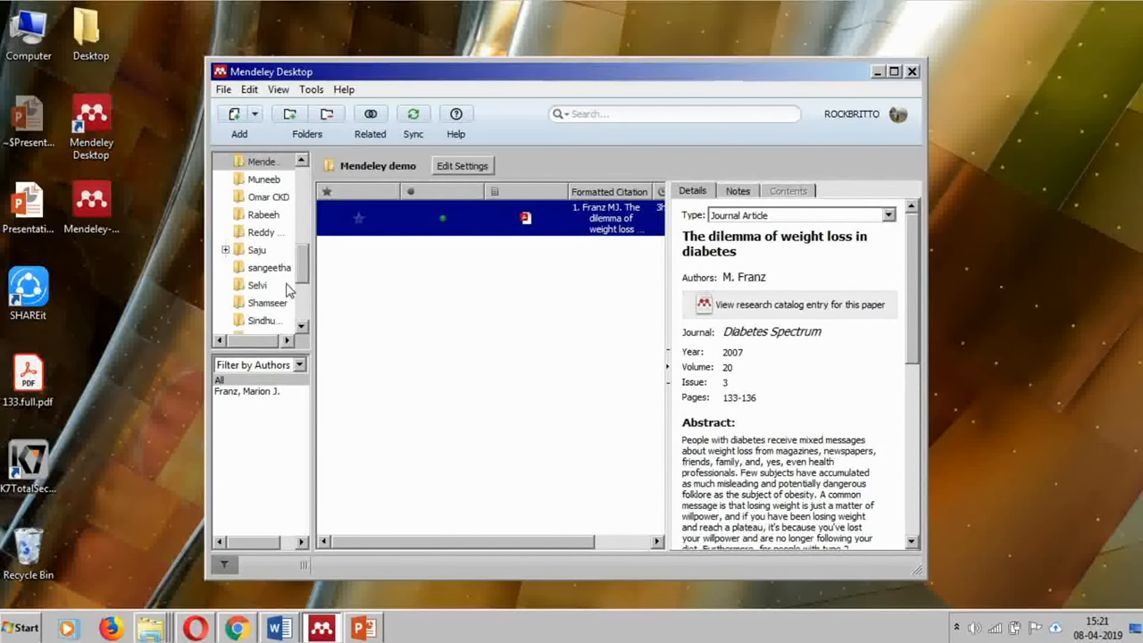
pyautogui.click(257, 114)
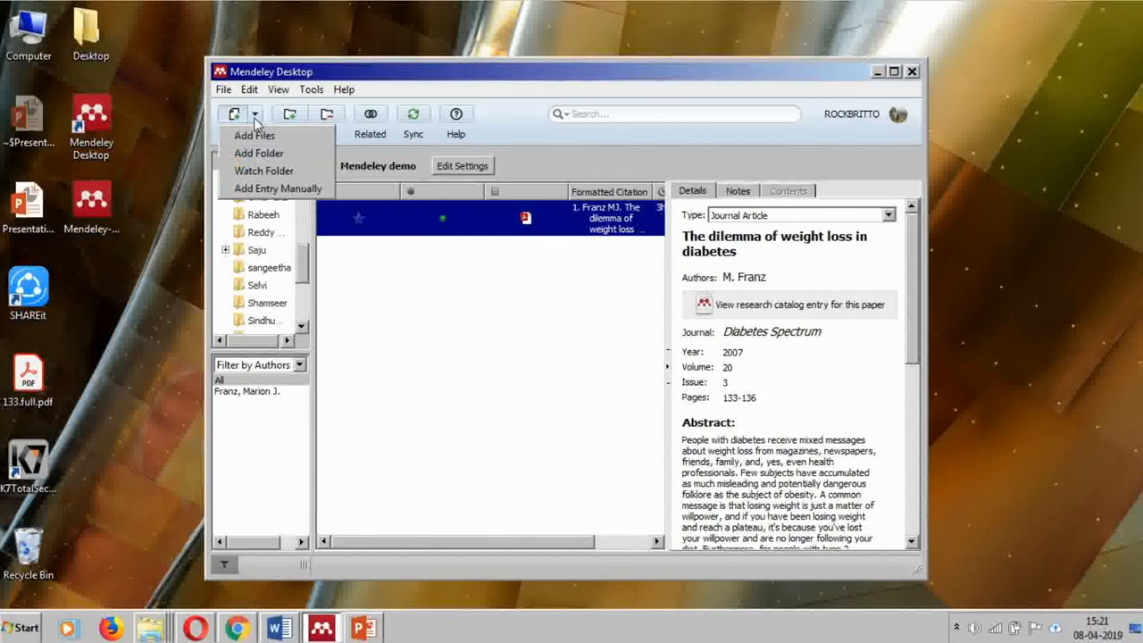
# Manually add a Journal Article entry titled Diabetes and foot care and save it.
pyautogui.click(279, 190)
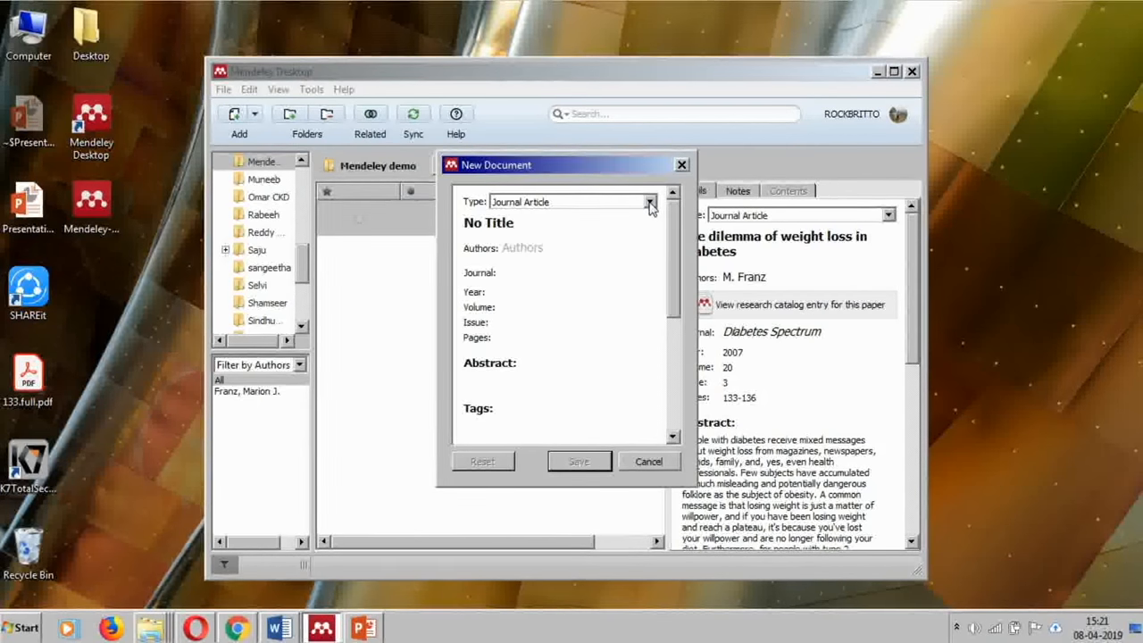
pyautogui.click(650, 200)
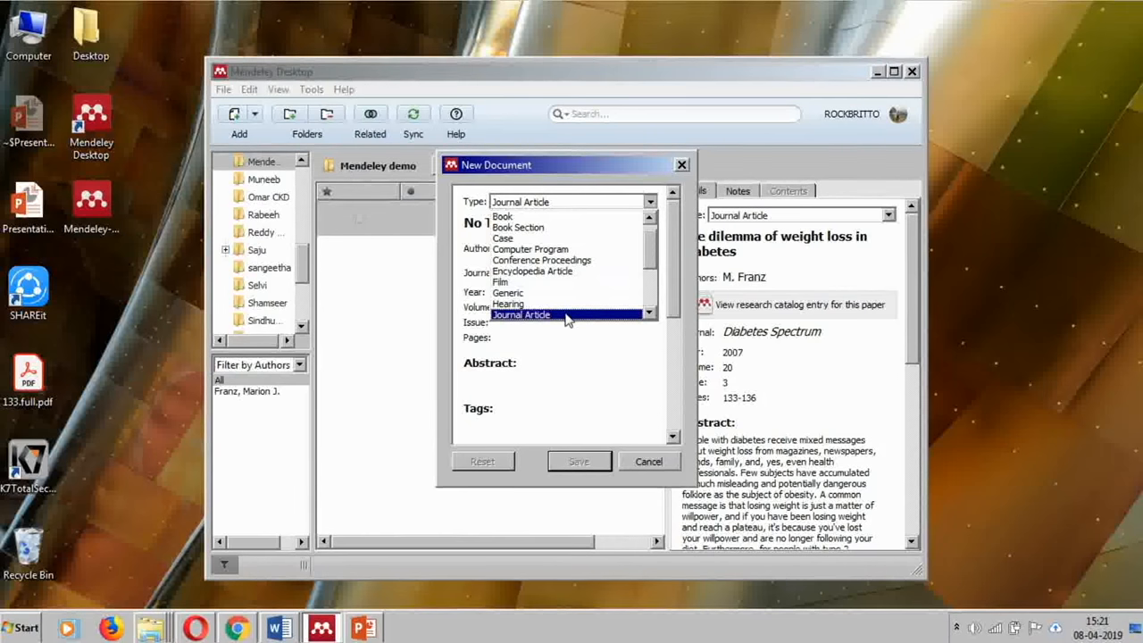
pyautogui.click(522, 314)
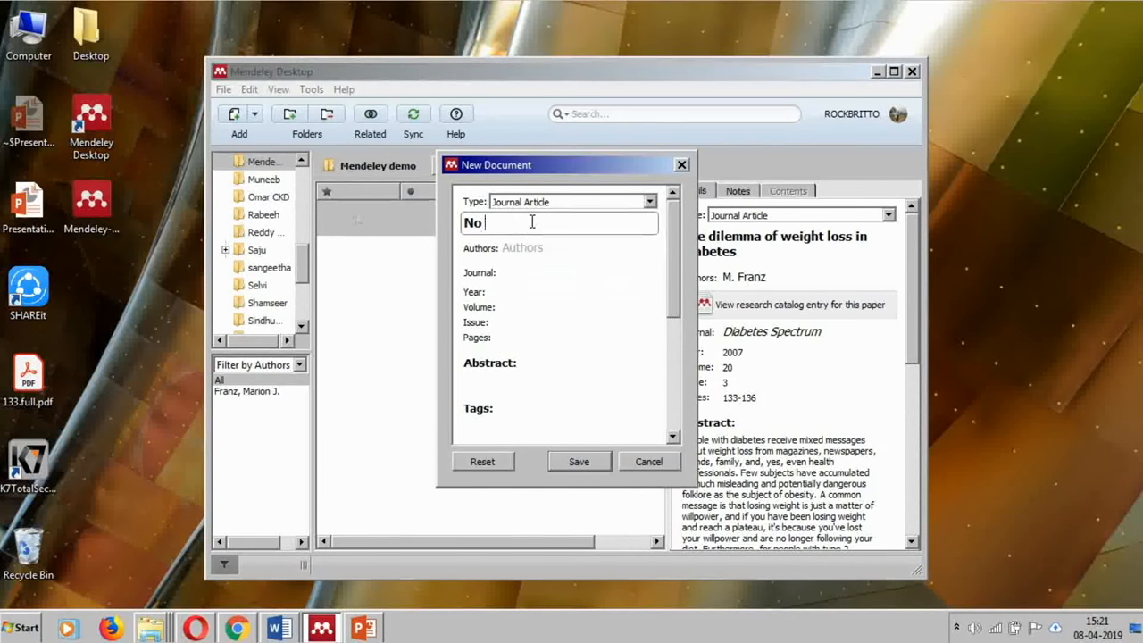
pyautogui.write('Diabetes and foot care')
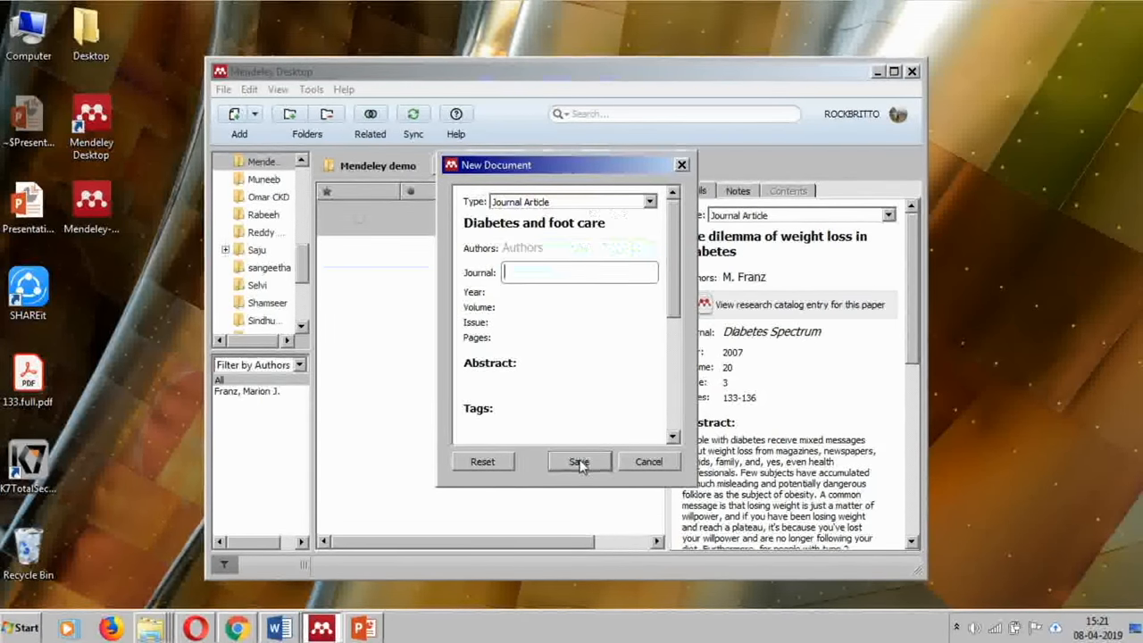
pyautogui.click(579, 461)
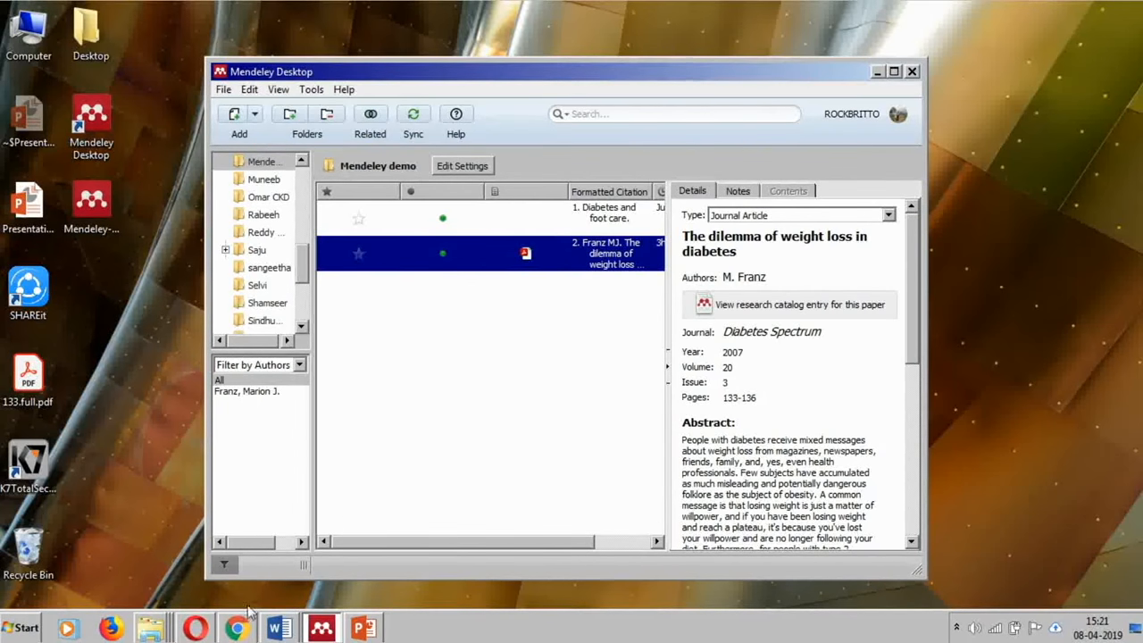
pyautogui.click(236, 629)
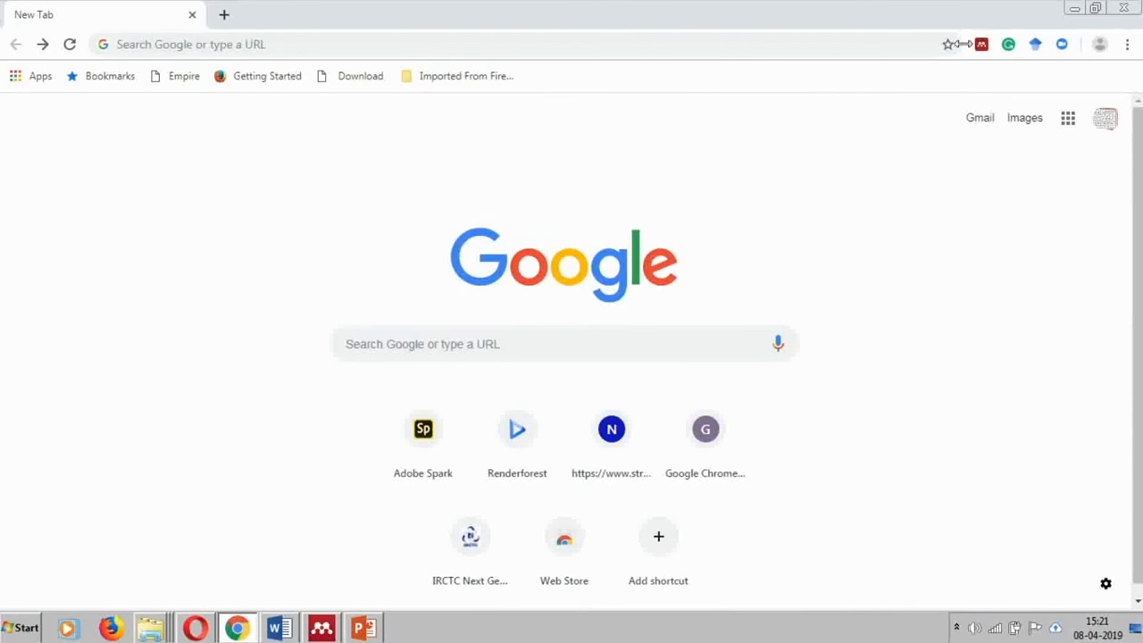
# Search Google for diabetes and weight gain and open the KidsHealth Weight and Diabetes result.
pyautogui.click(514, 343)
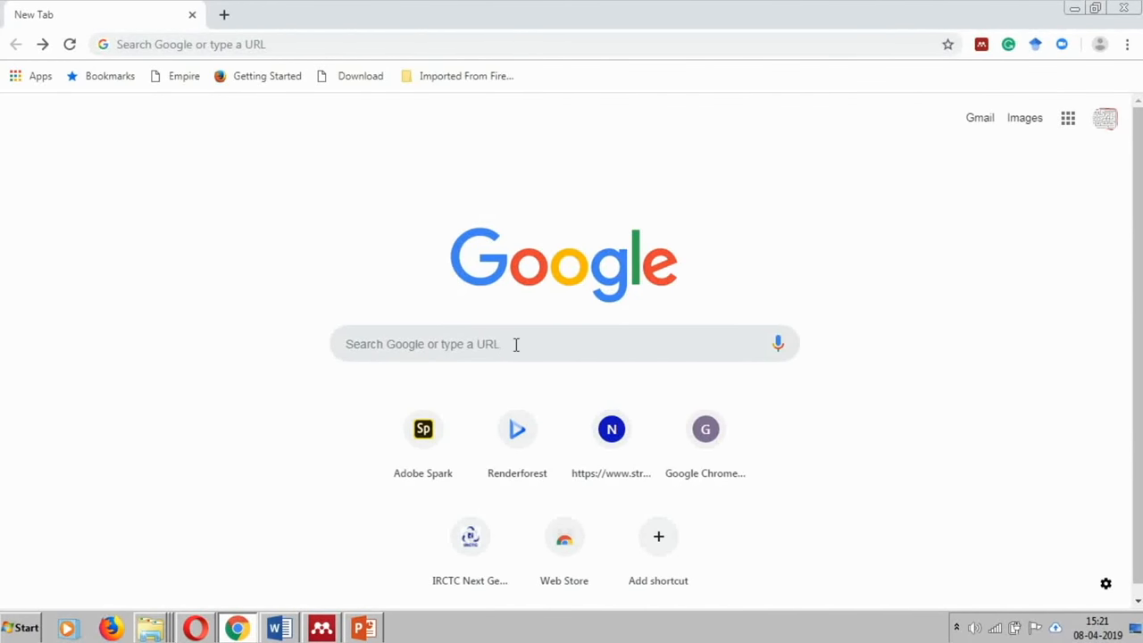
pyautogui.click(514, 343)
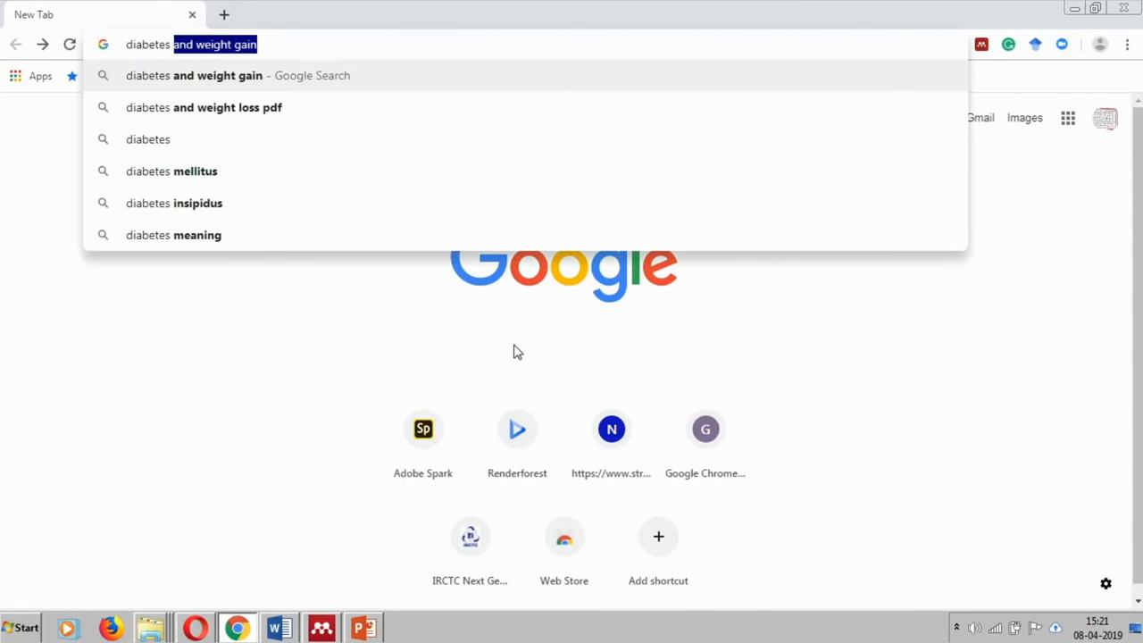
pyautogui.moveTo(522, 350)
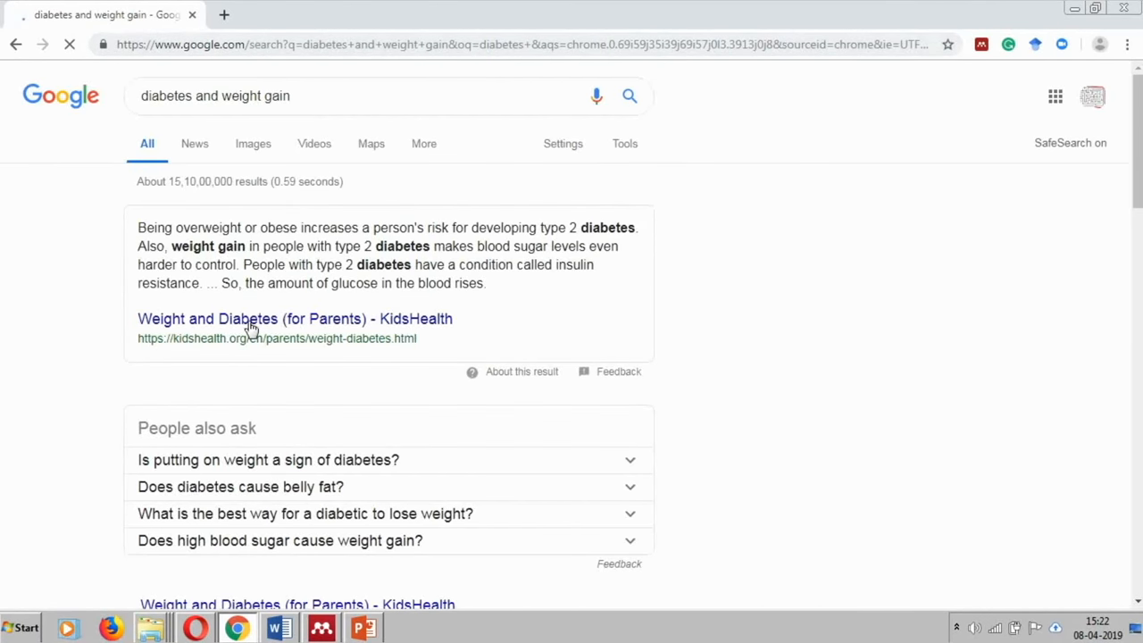
pyautogui.click(295, 318)
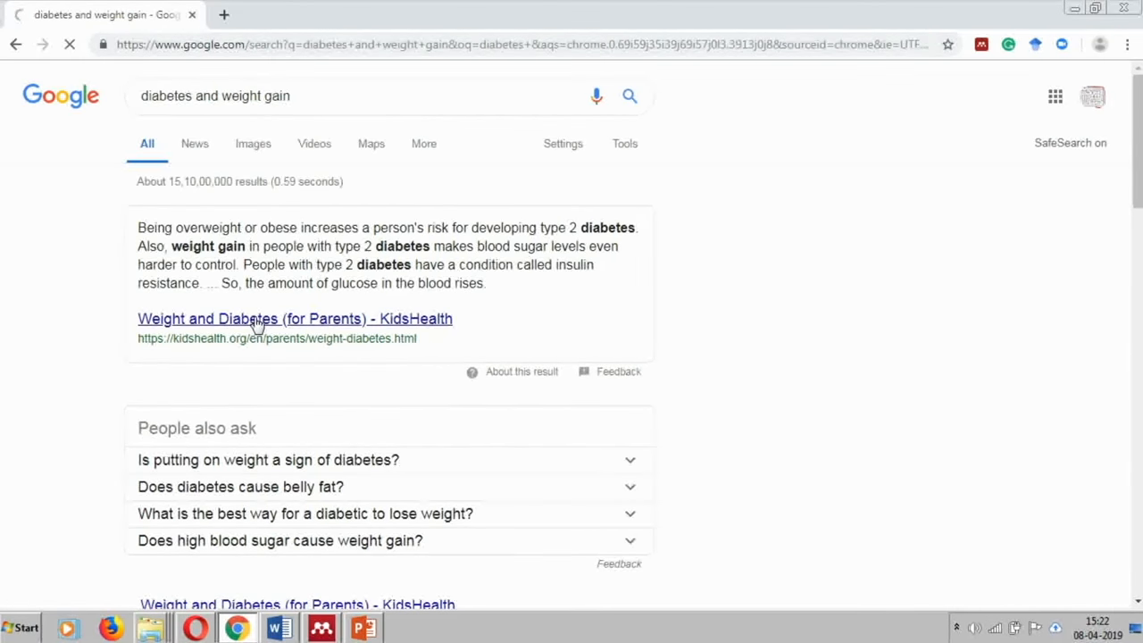
pyautogui.click(294, 318)
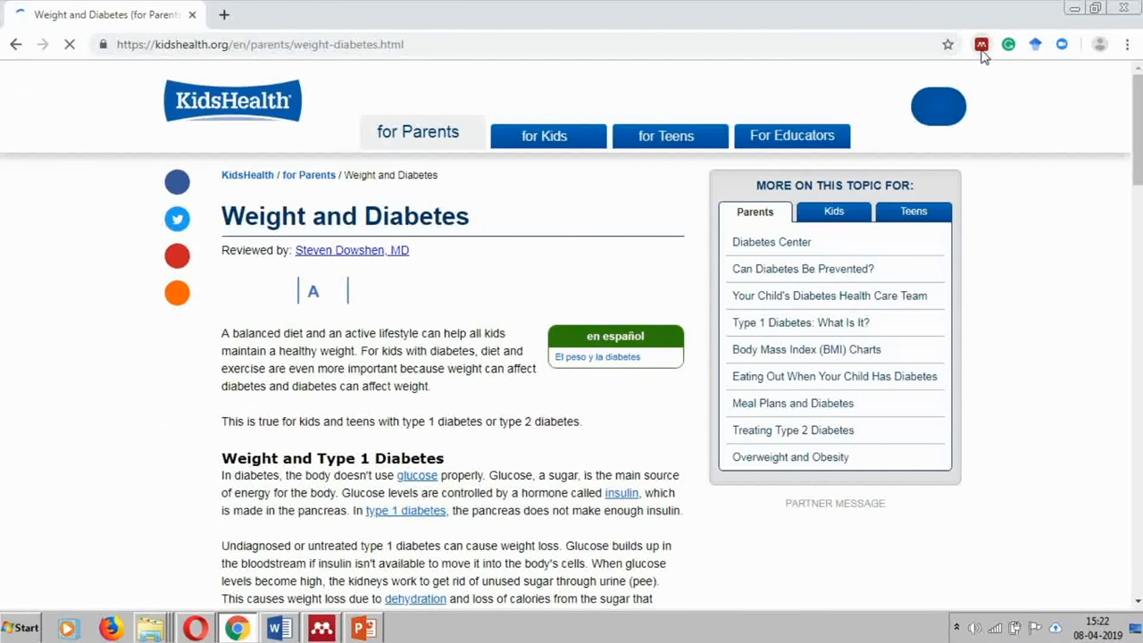
pyautogui.click(982, 45)
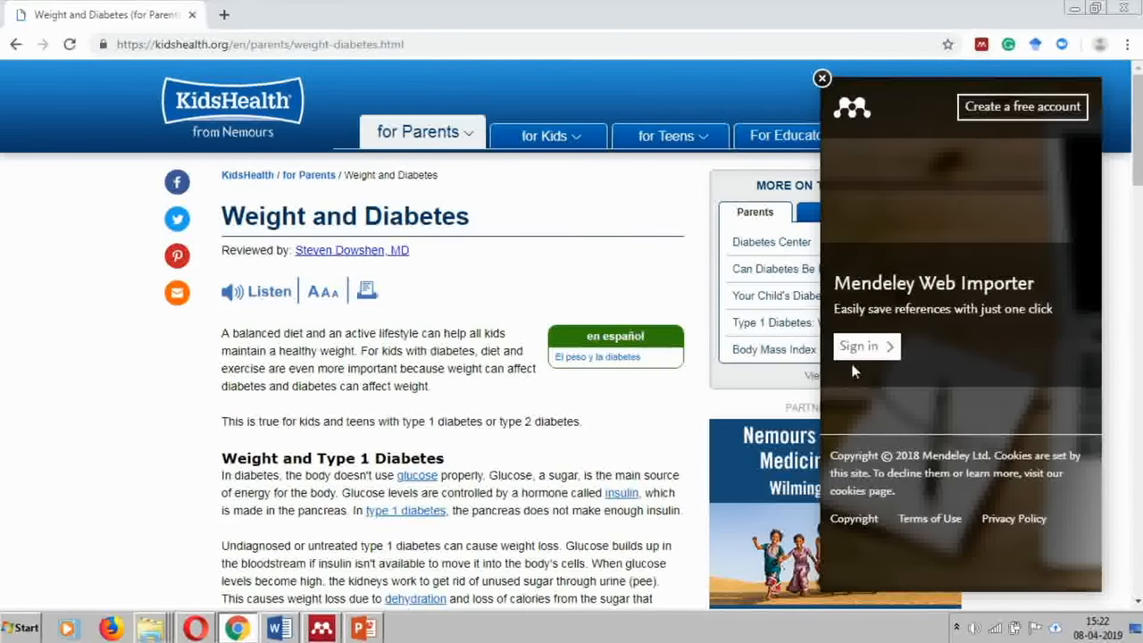
# Sign in to the Mendeley Web Importer with the account password on the Elsevier page.
pyautogui.click(860, 347)
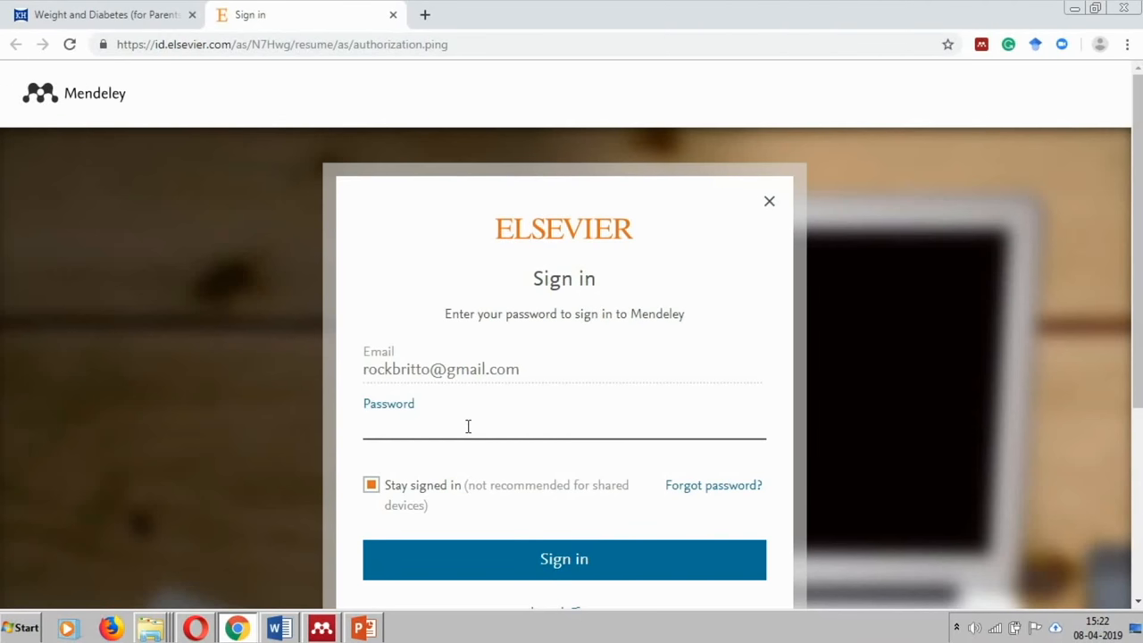
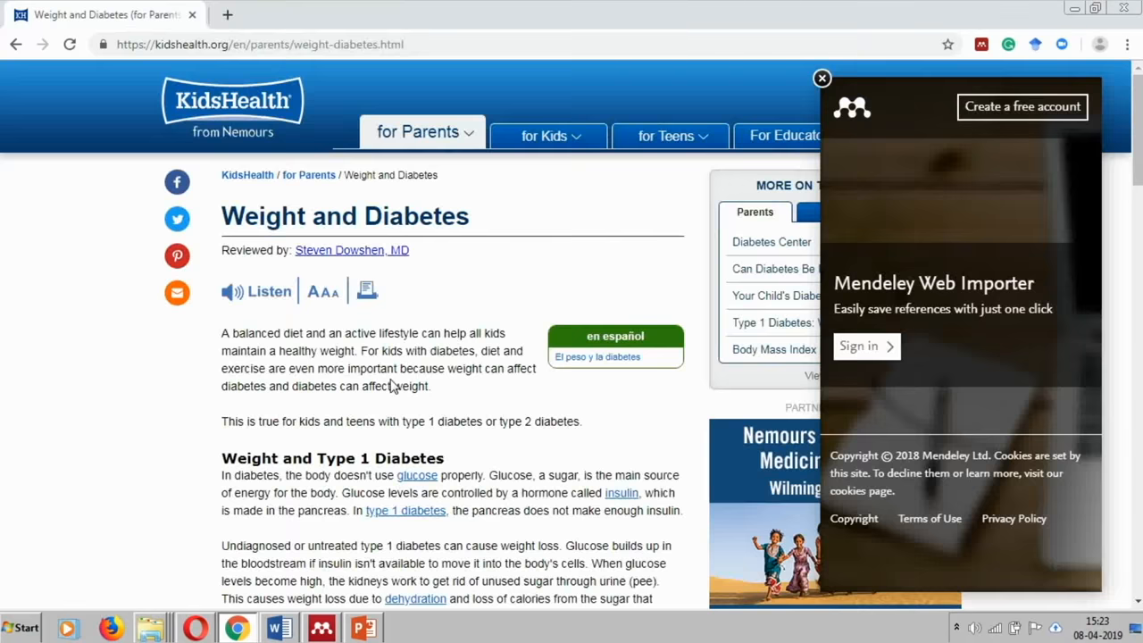
pyautogui.moveTo(864, 353)
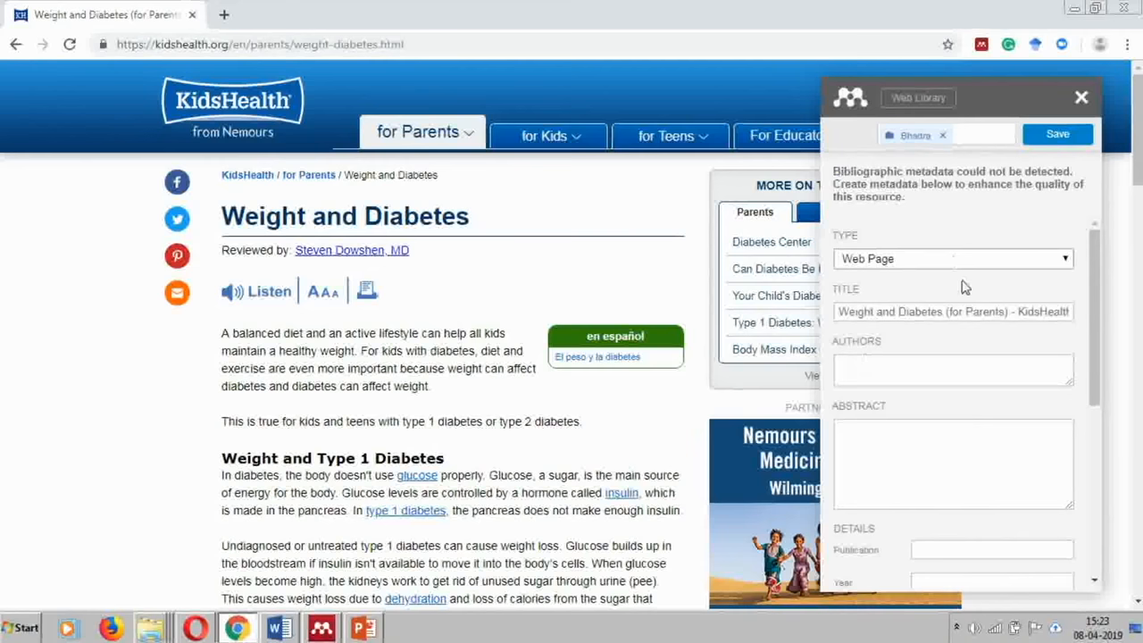
# Save the Weight and Diabetes web page reference into the chosen library folder and return to Mendeley Desktop.
pyautogui.click(946, 132)
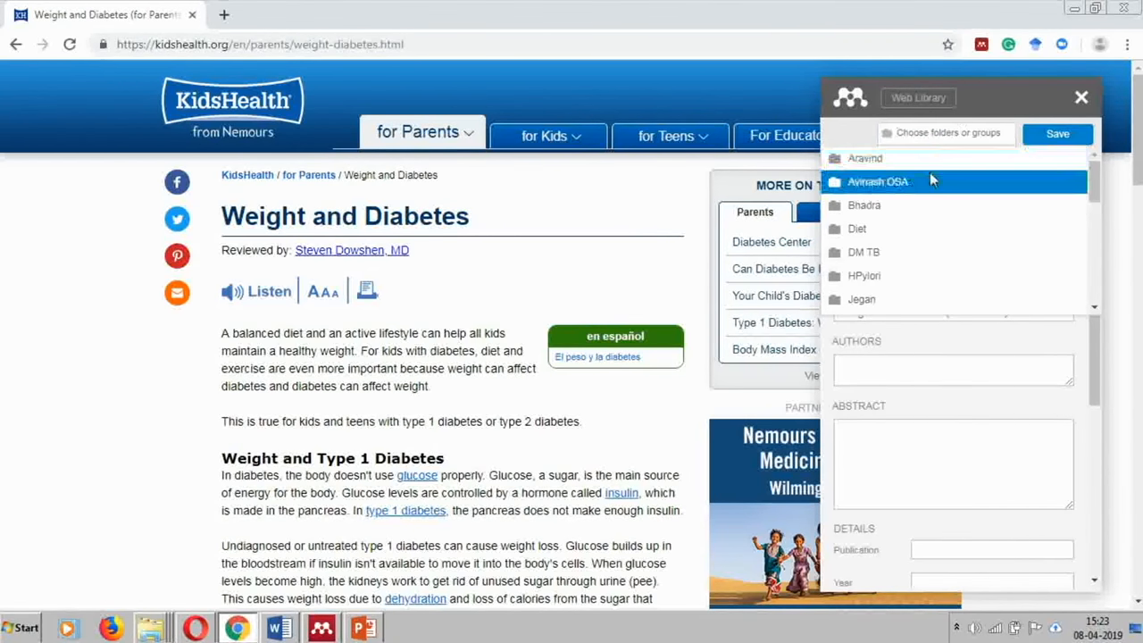
pyautogui.scroll(-3)
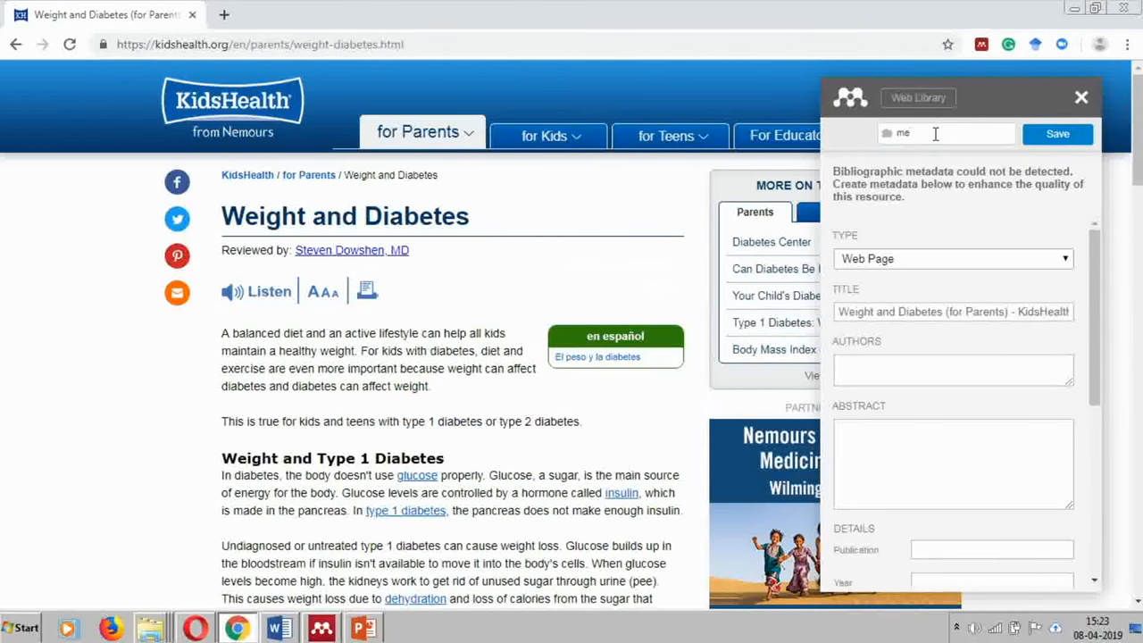
pyautogui.write('n')
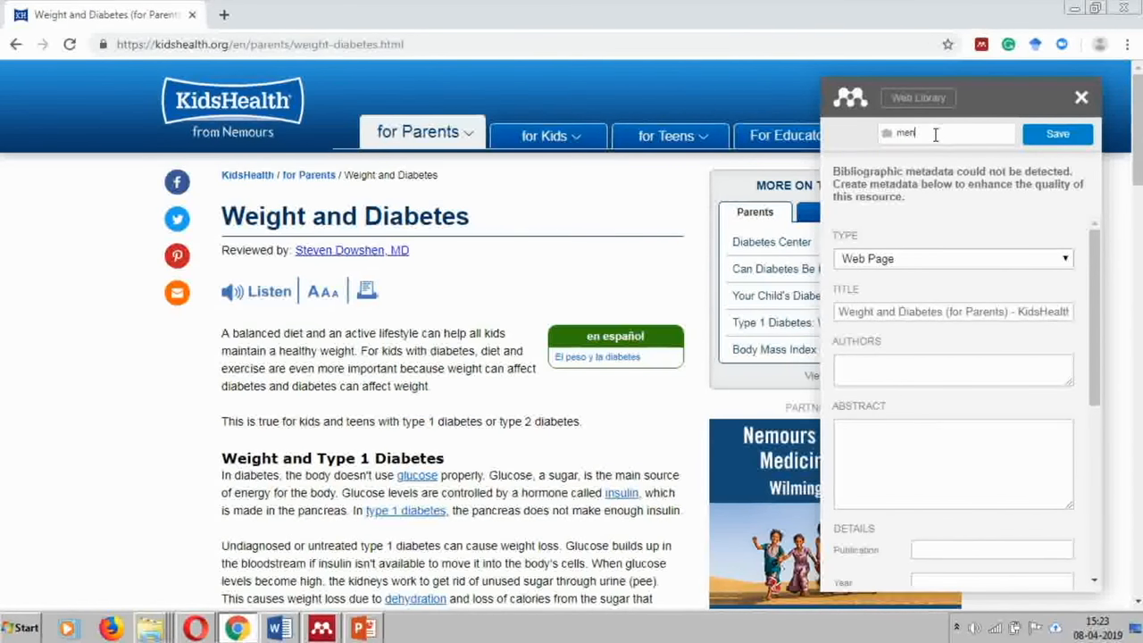
pyautogui.press('Backspace')
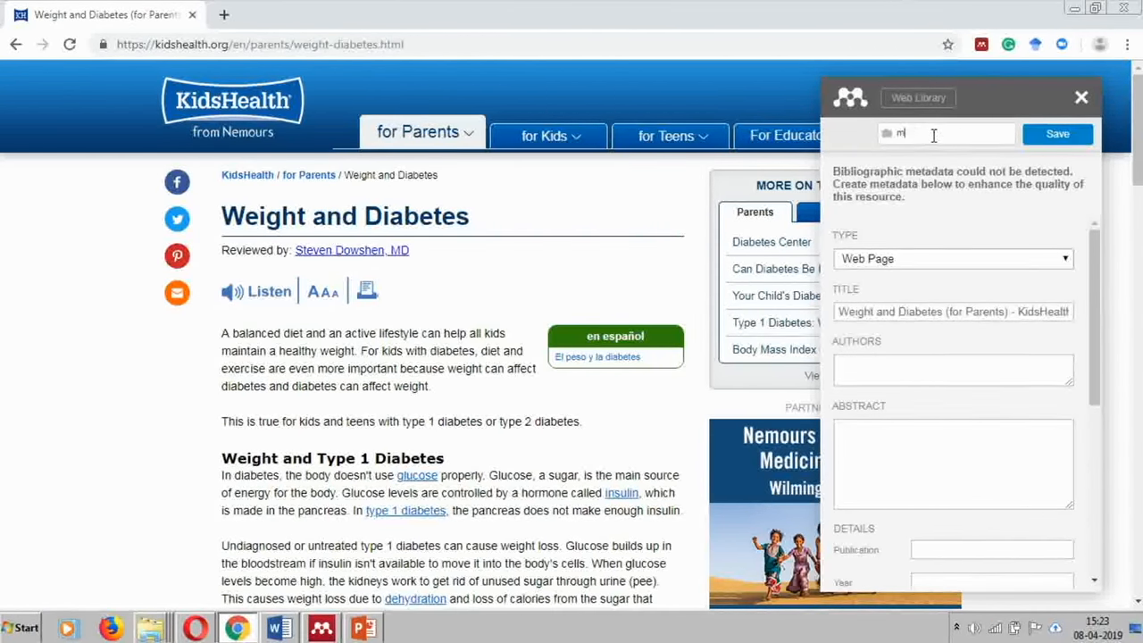
pyautogui.click(946, 132)
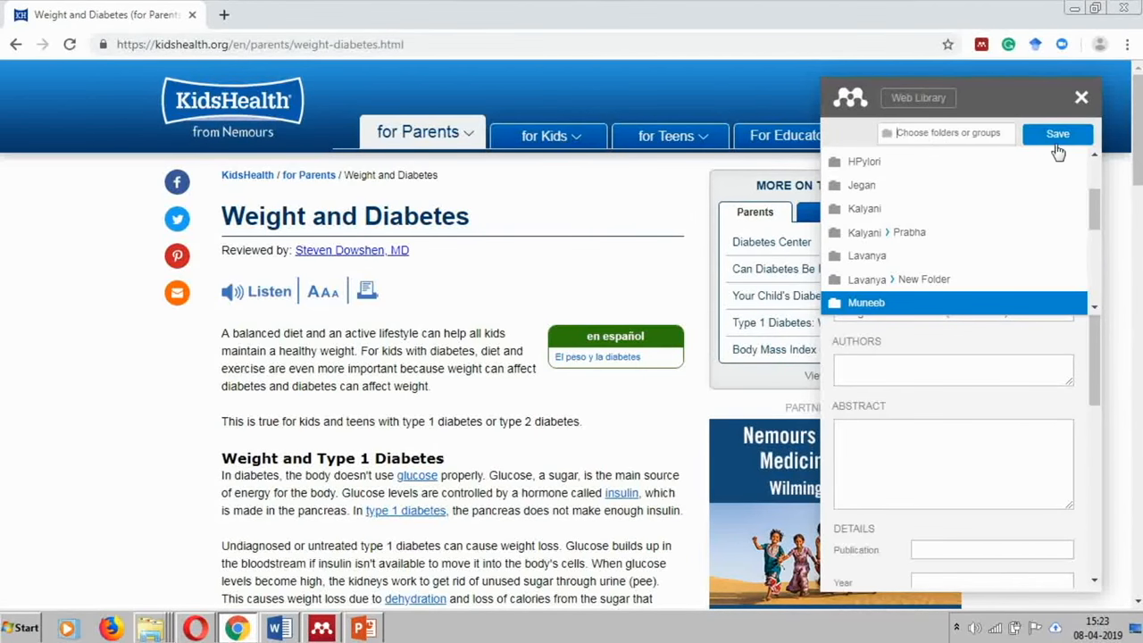
pyautogui.click(1057, 132)
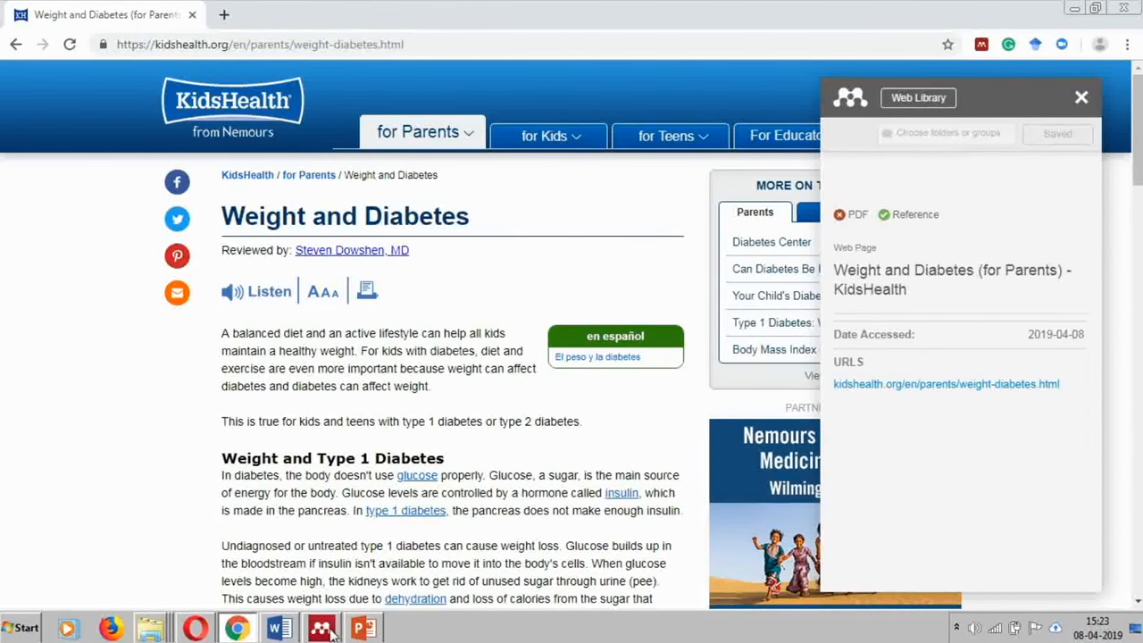
pyautogui.click(322, 628)
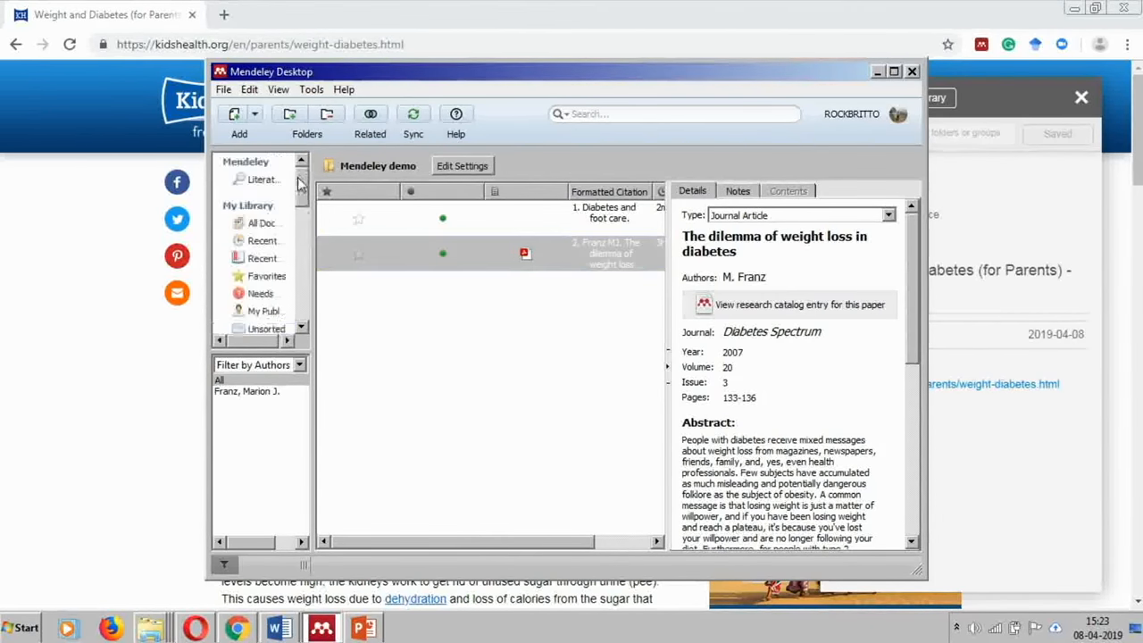
# Sync the library so All Documents lists the Weight and Diabetes KidsHealth entry.
pyautogui.click(265, 221)
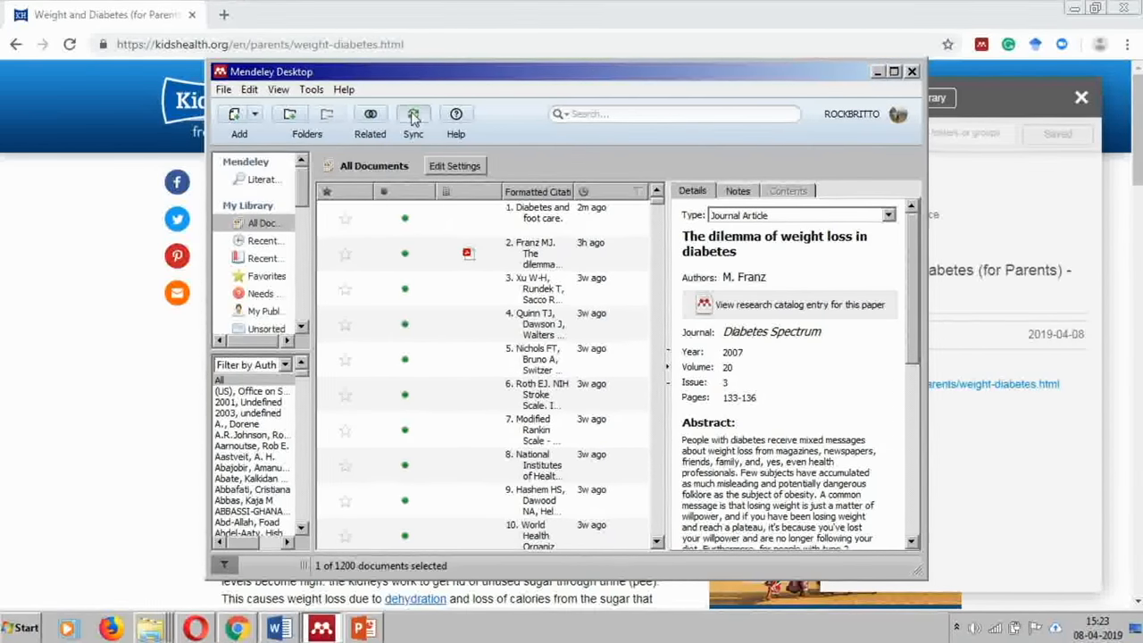
pyautogui.click(413, 114)
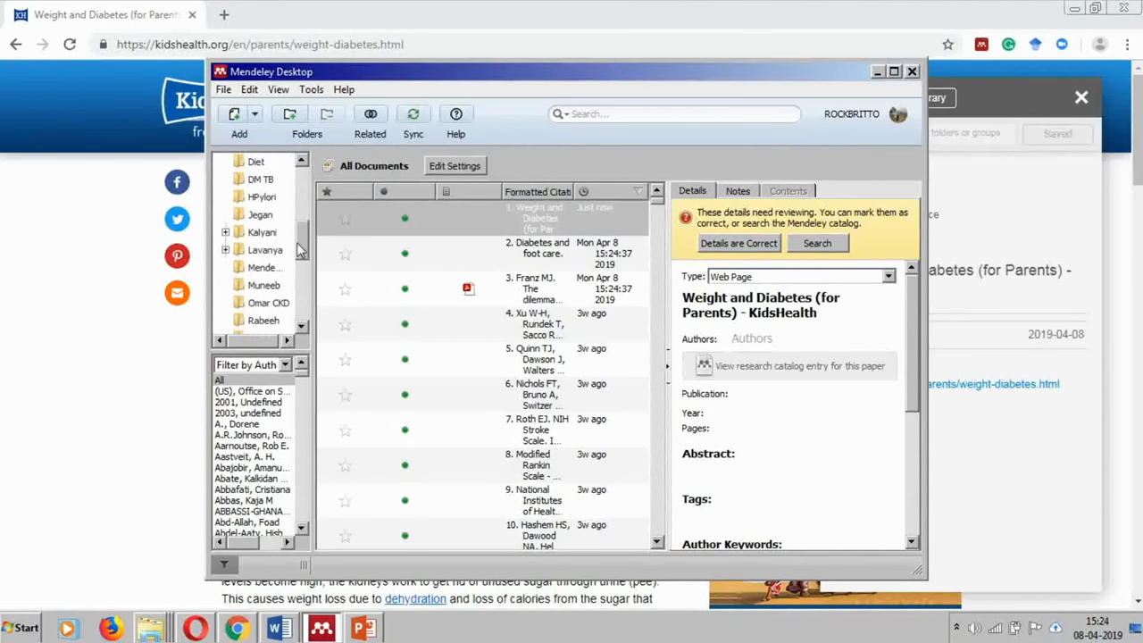
# View the Mendeley demo folder's three documents including the Weight and Diabetes web page.
pyautogui.click(535, 218)
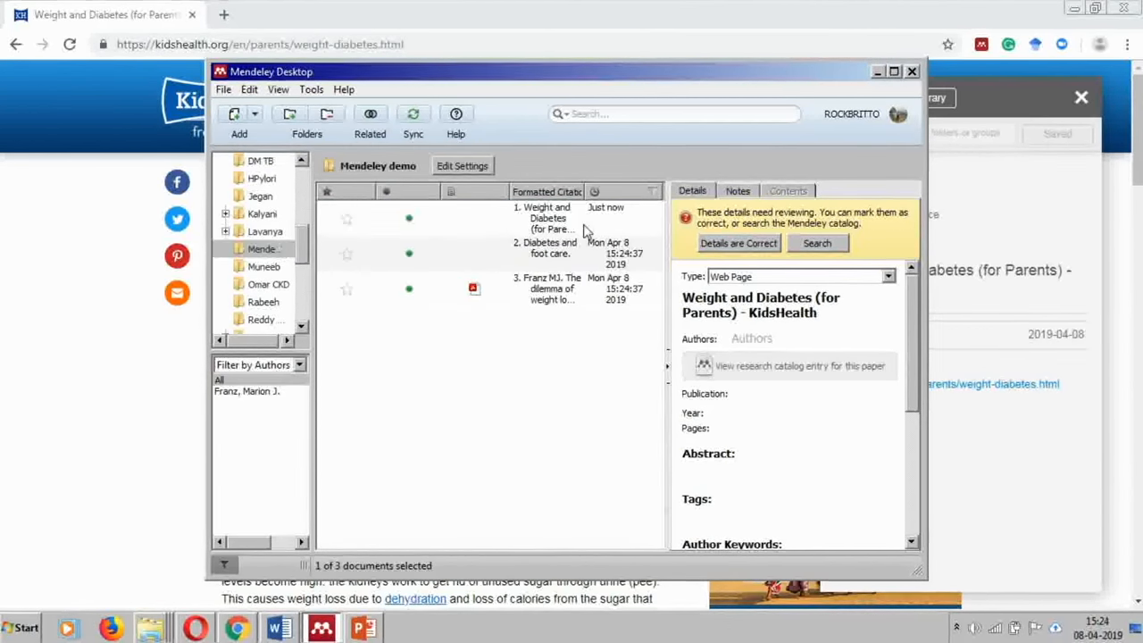
pyautogui.moveTo(604, 230)
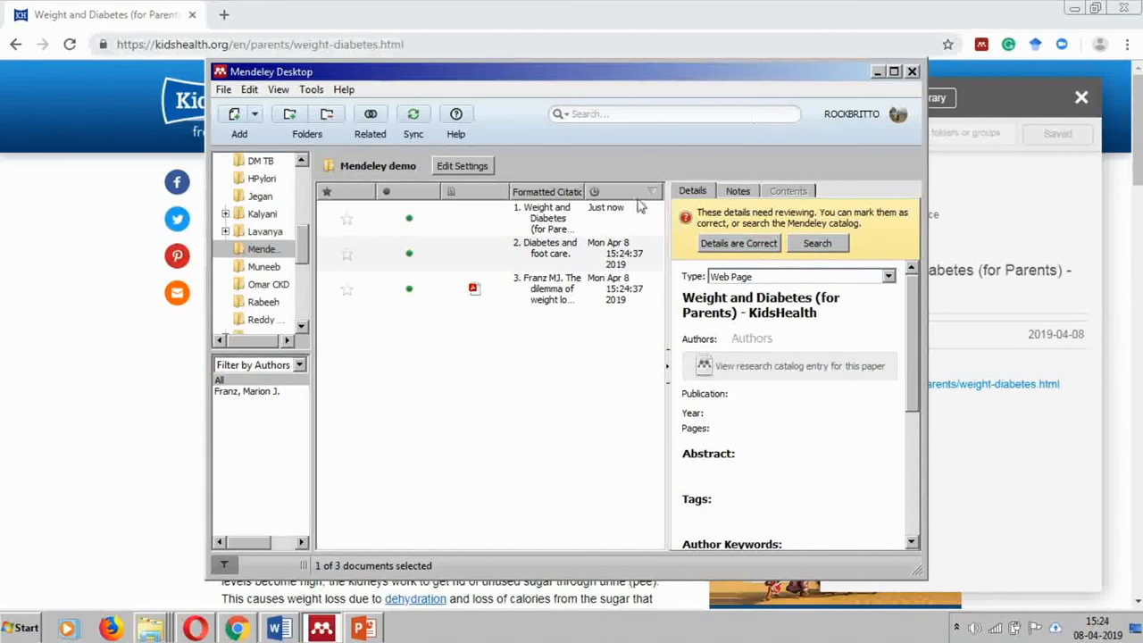
pyautogui.moveTo(384, 375)
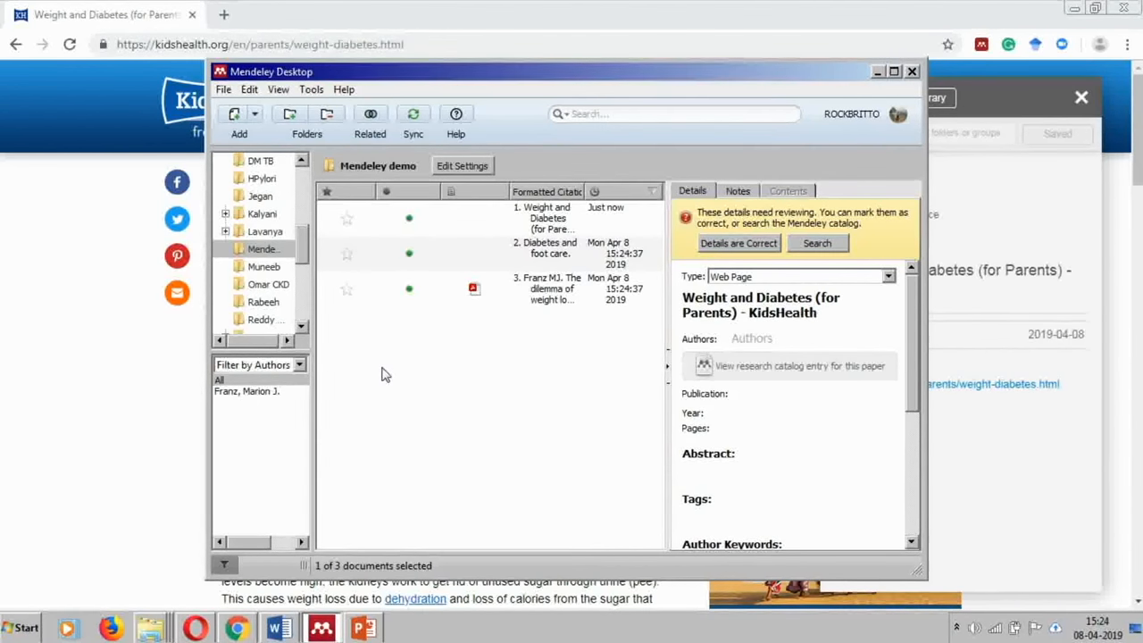
pyautogui.click(253, 118)
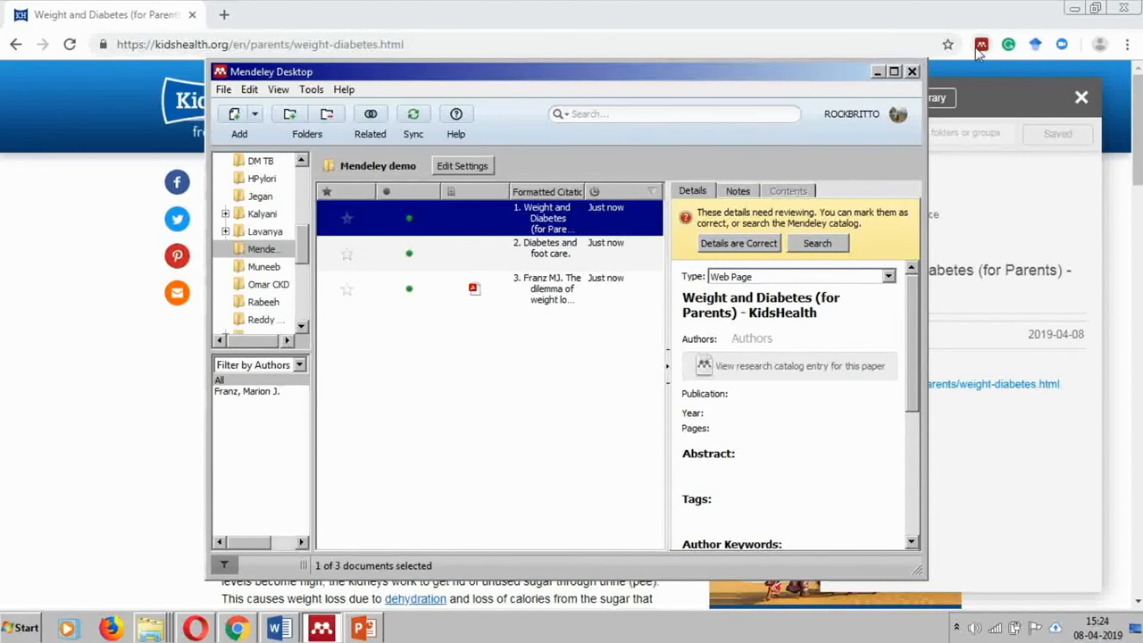
pyautogui.moveTo(954, 213)
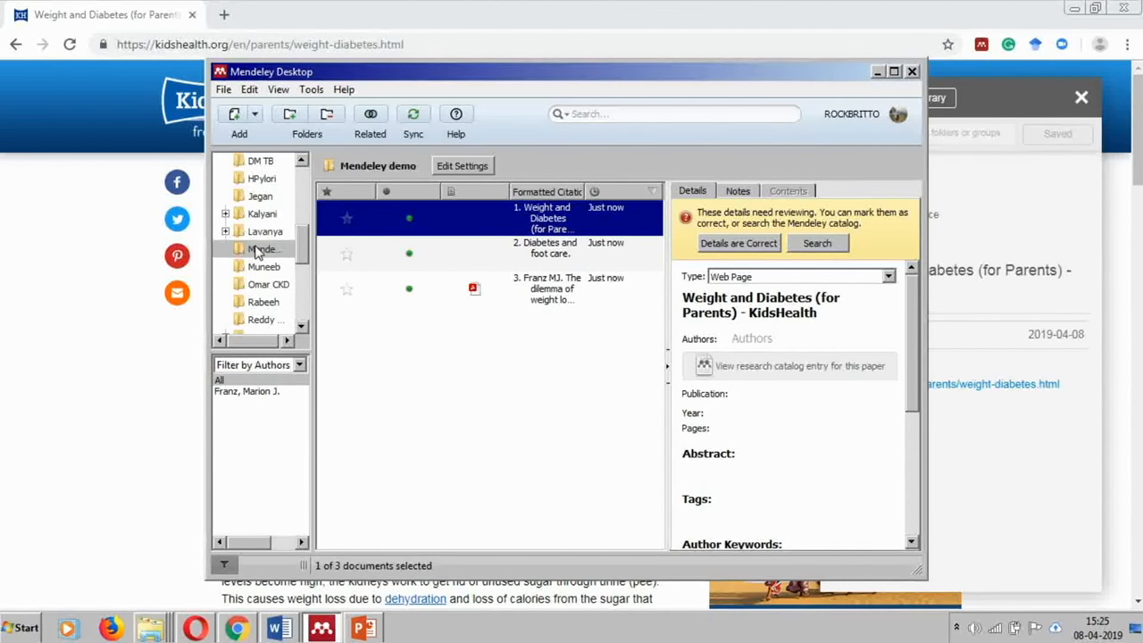
# Select the Mendeley demo folder to show its three documents.
pyautogui.click(223, 89)
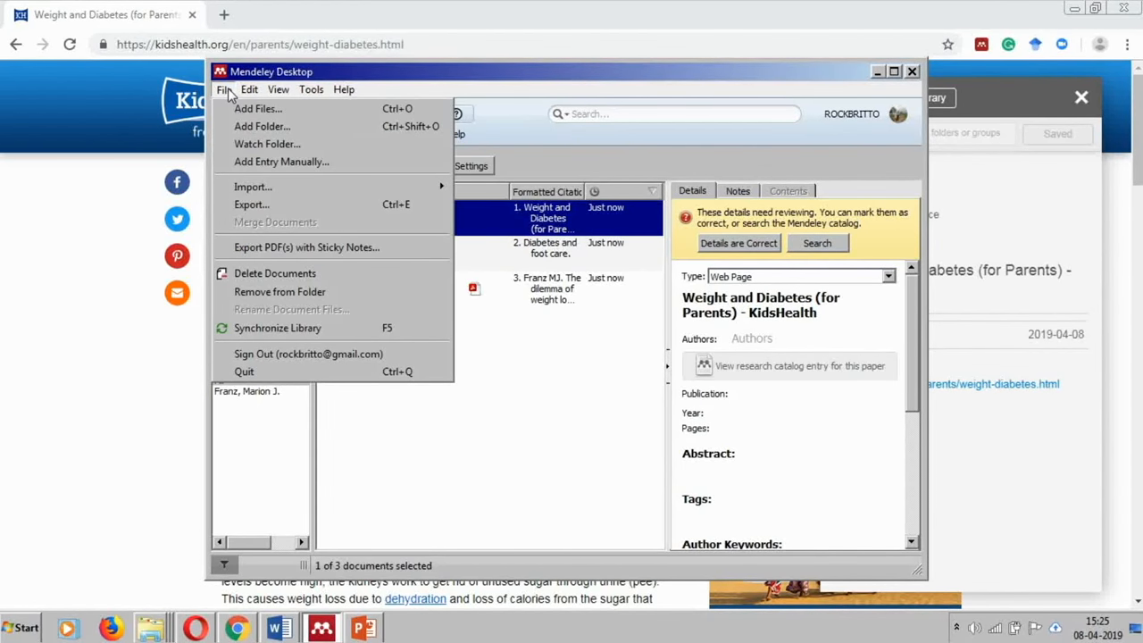
pyautogui.moveTo(253, 188)
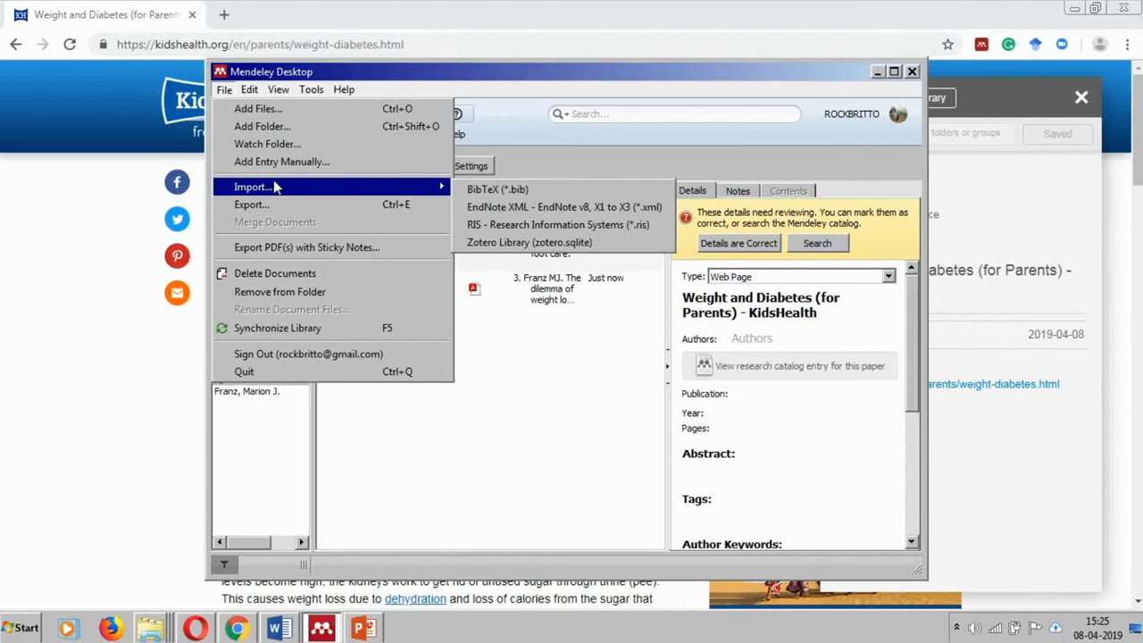
pyautogui.moveTo(446, 195)
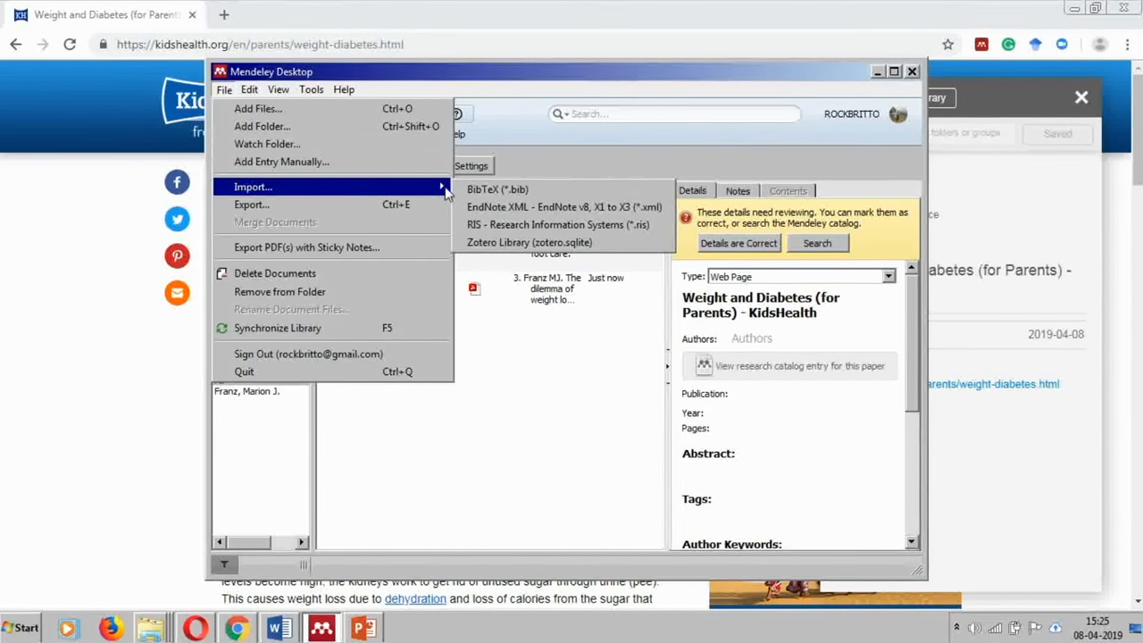
pyautogui.moveTo(529, 243)
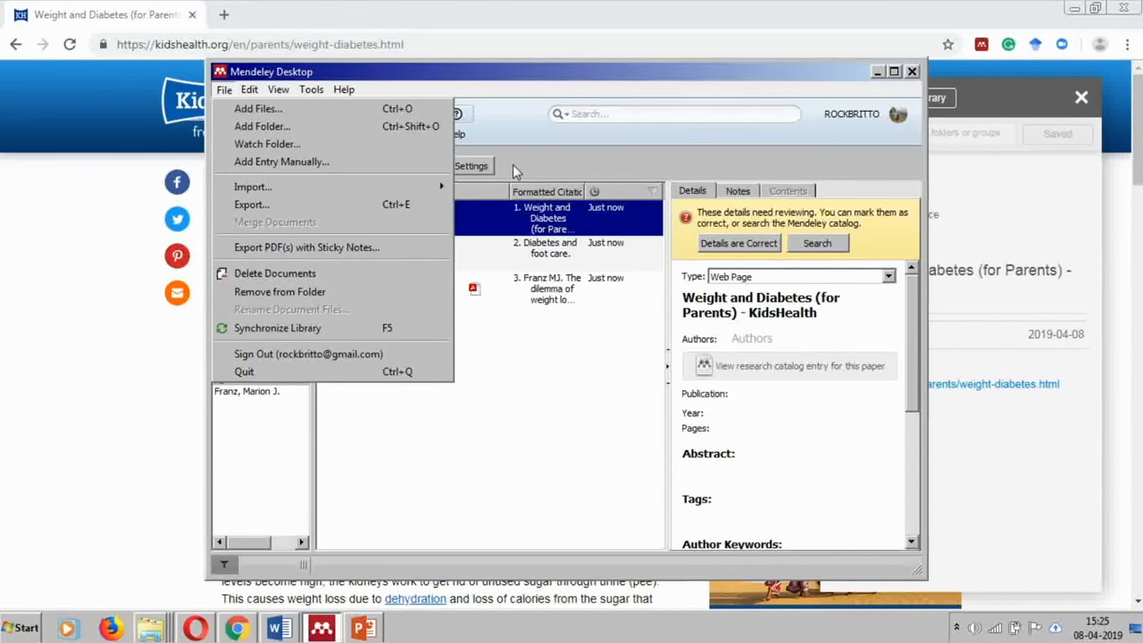
# Review the available citation styles and keep Vancouver as the current style.
pyautogui.click(279, 89)
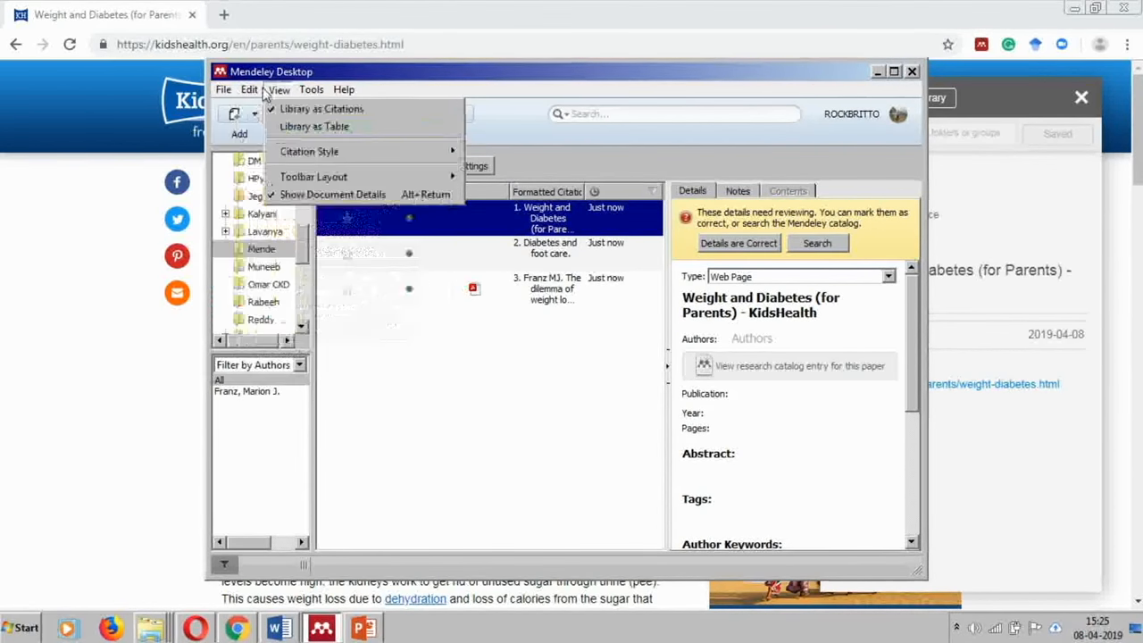
pyautogui.click(309, 150)
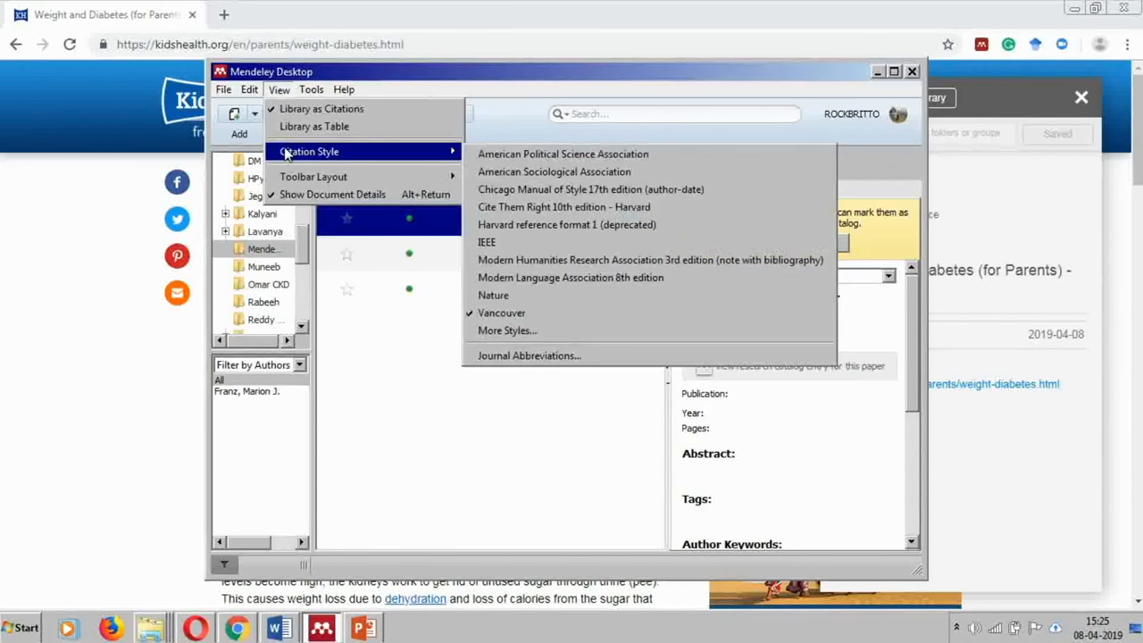
pyautogui.moveTo(500, 313)
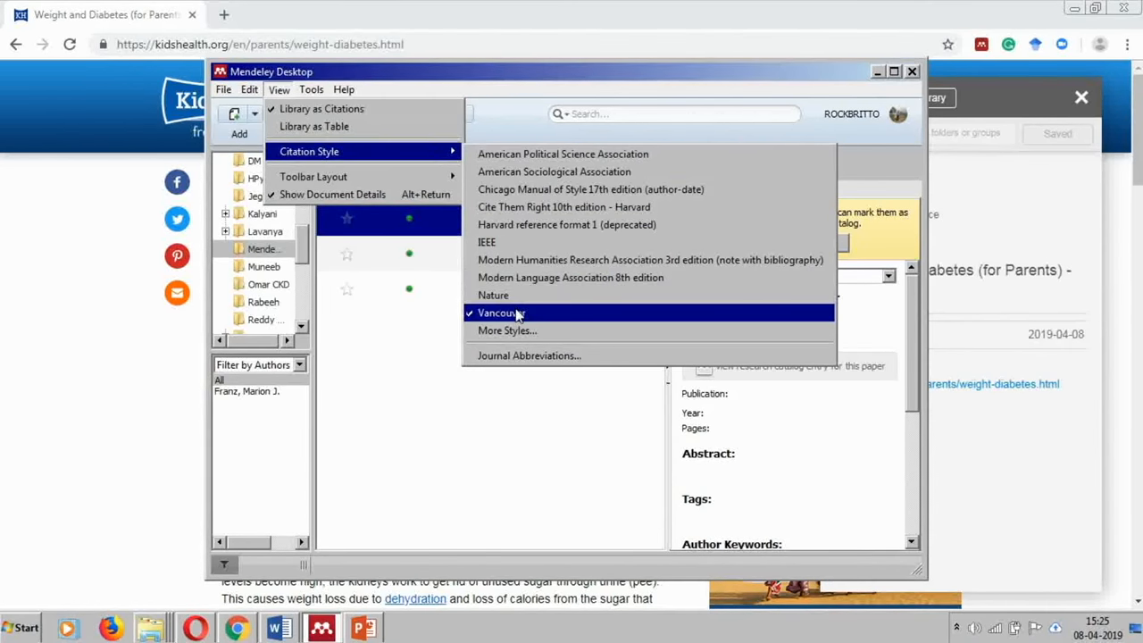
pyautogui.click(311, 89)
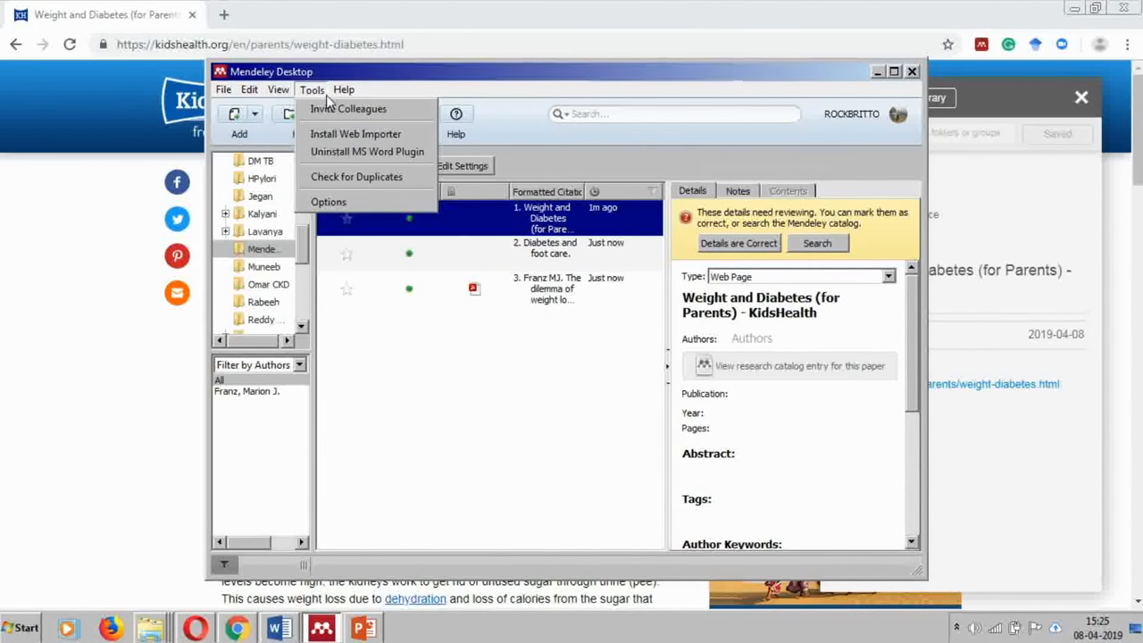
pyautogui.moveTo(357, 176)
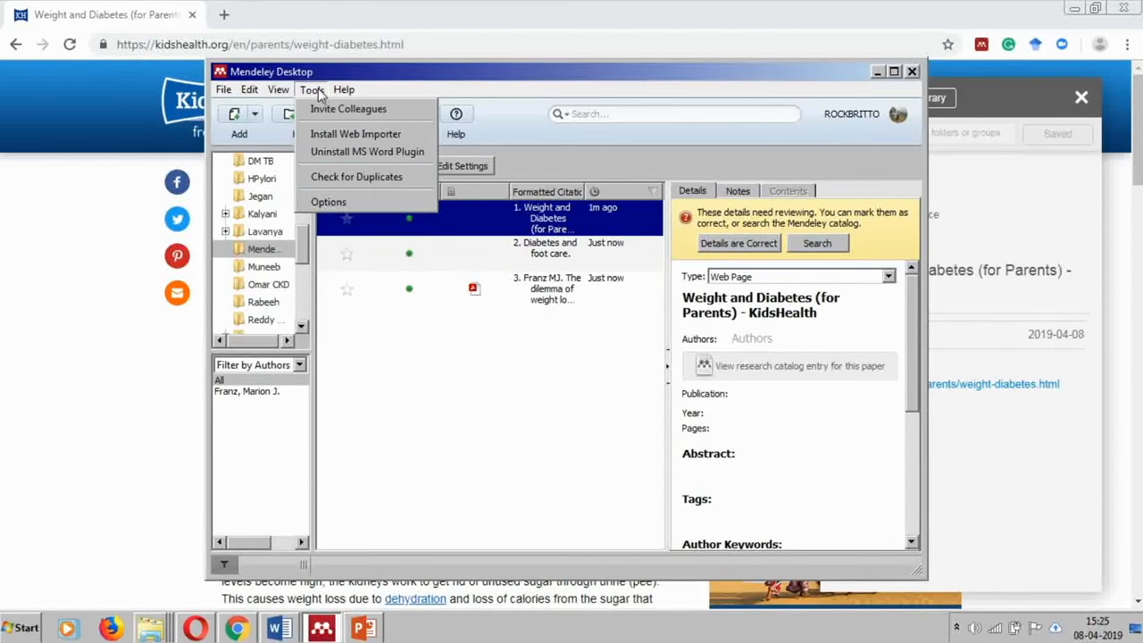
pyautogui.moveTo(358, 177)
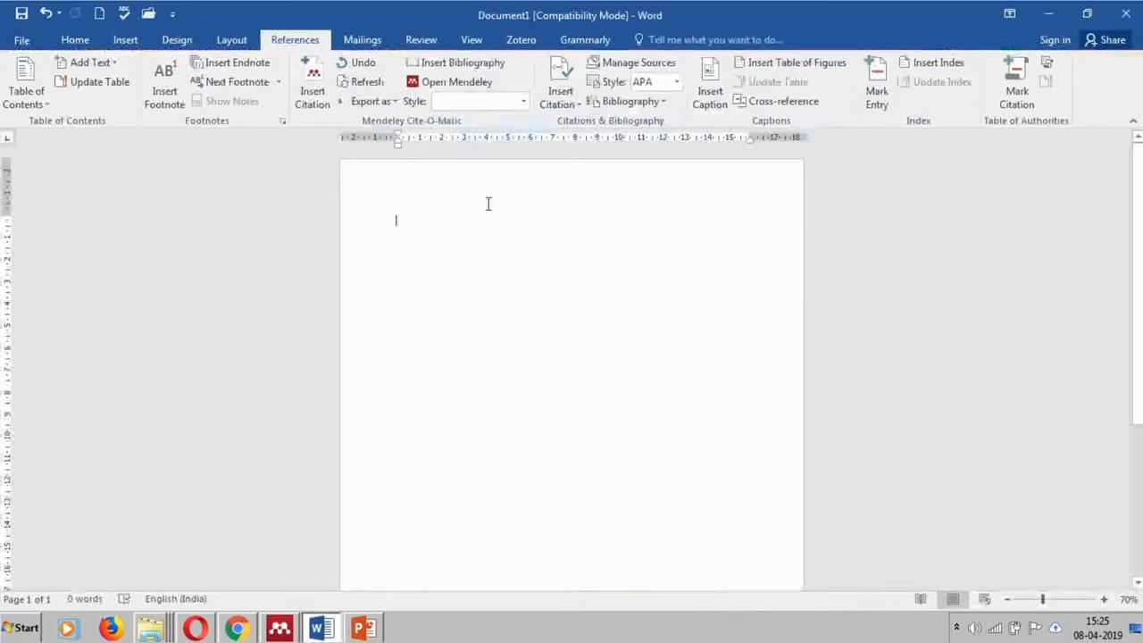
# Write the first sentence about diabetes and weight gain being related.
pyautogui.write('a')
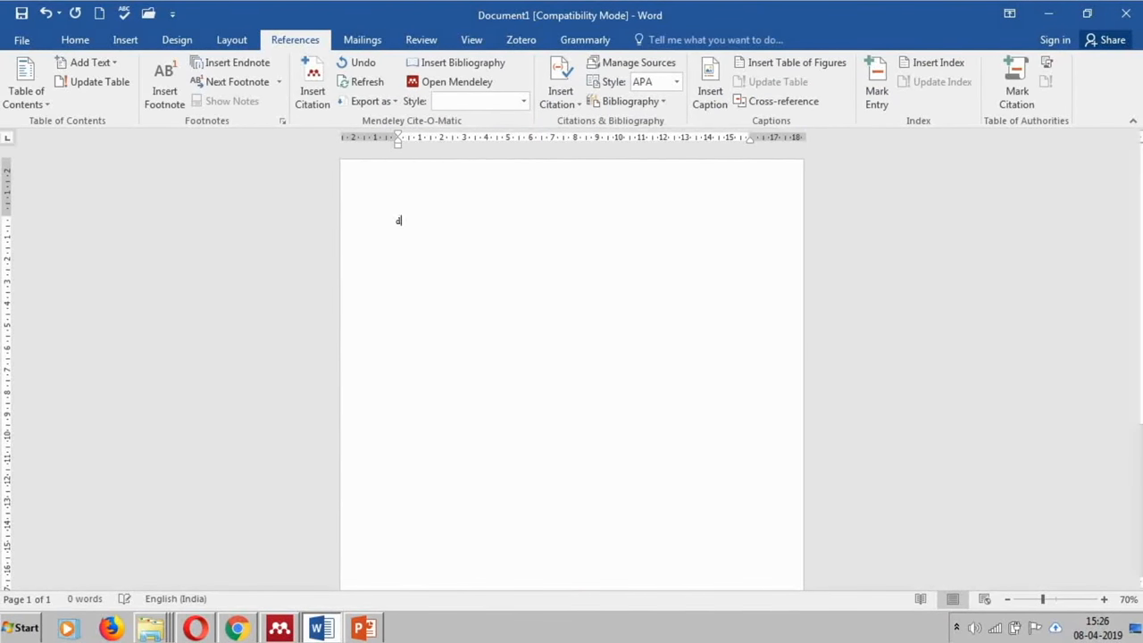
pyautogui.write('Disbetes ab')
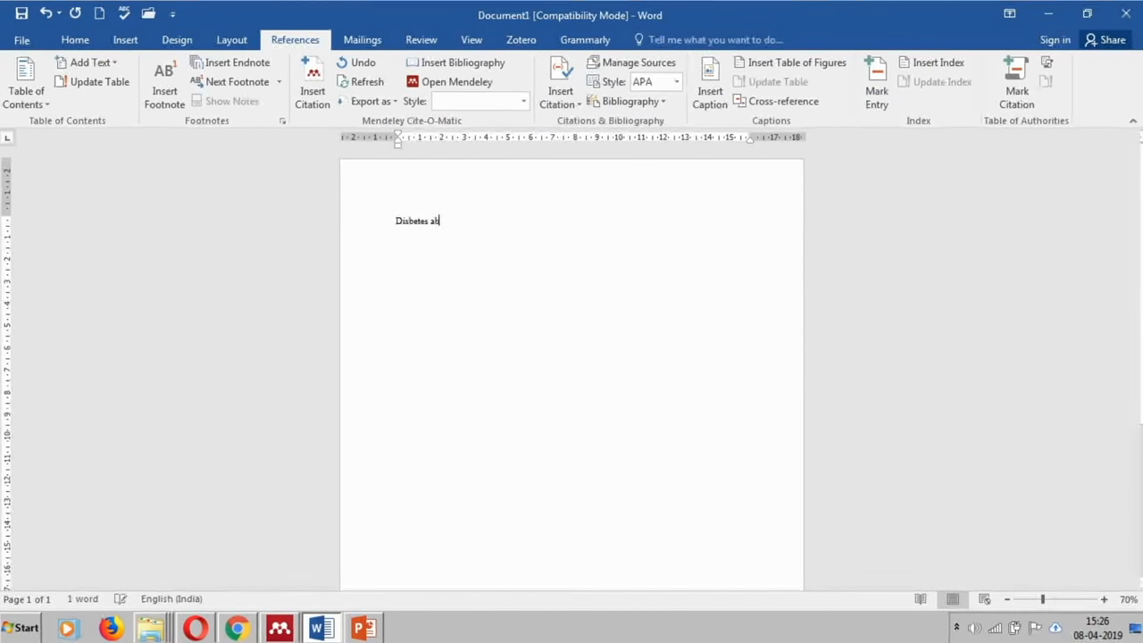
pyautogui.write('nd wei')
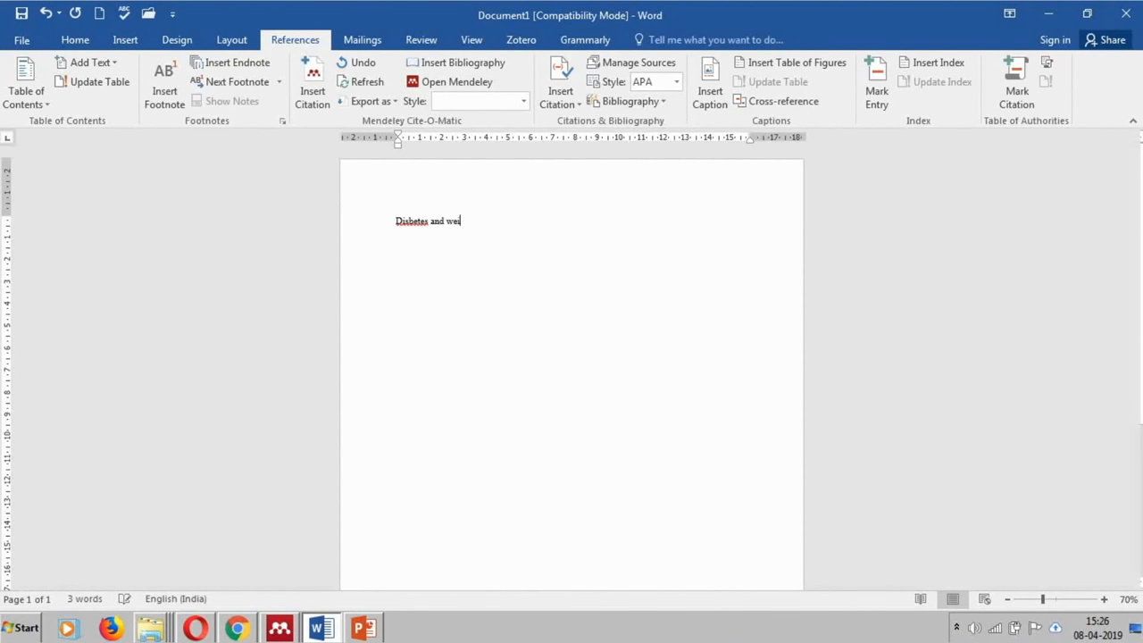
pyautogui.write('ght gain are re')
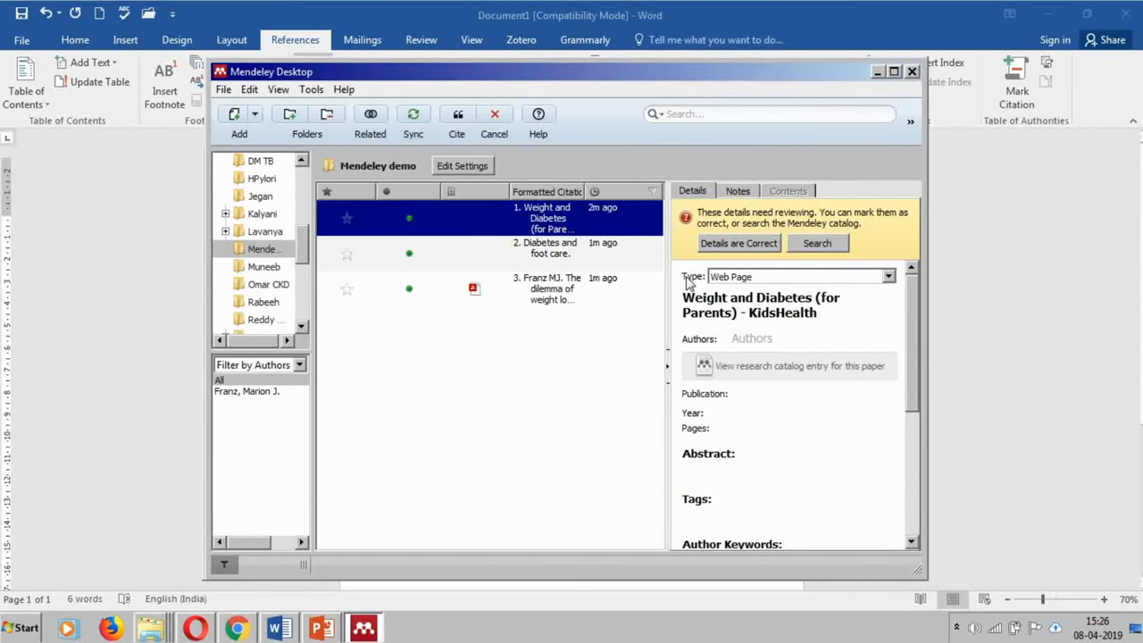
pyautogui.moveTo(514, 217)
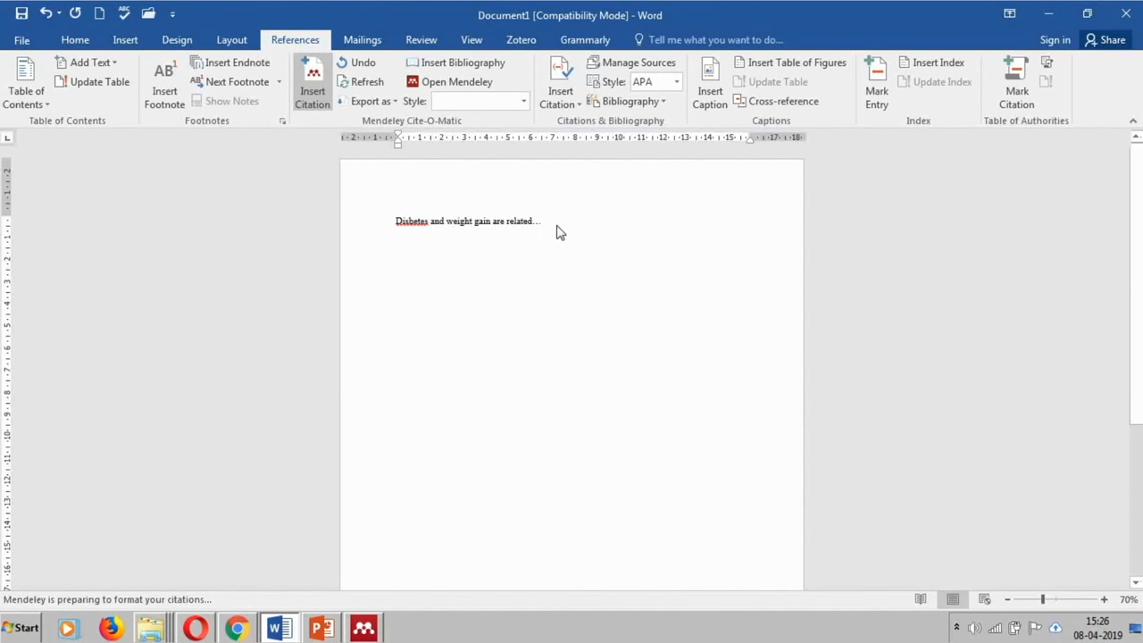
pyautogui.moveTo(547, 228)
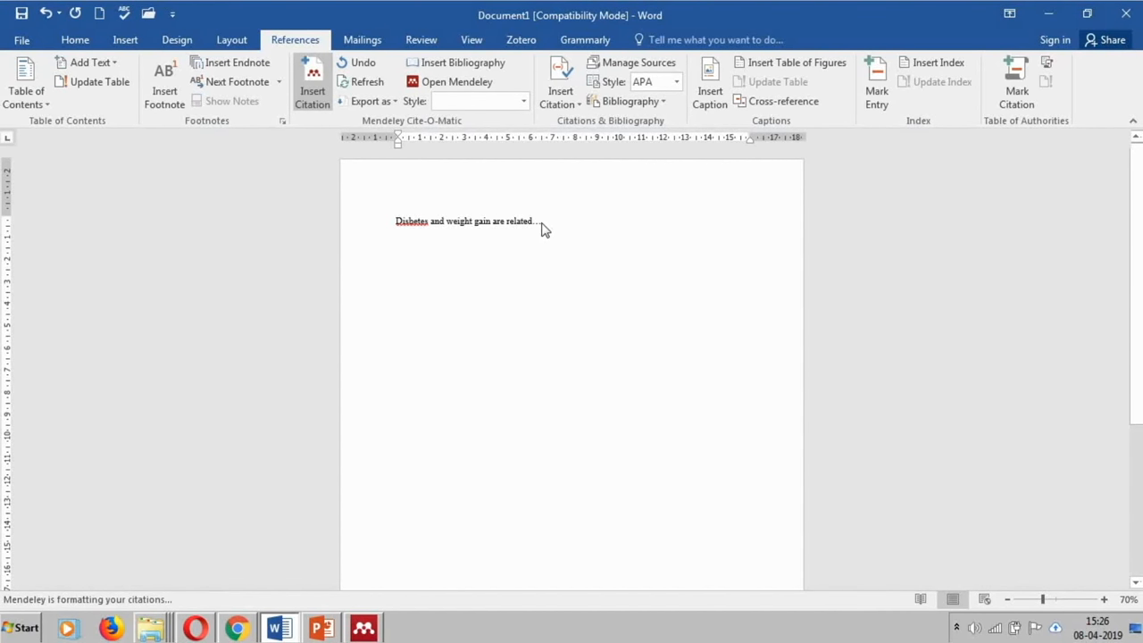
# Write "It is the most important problem." after citation (1), correcting the misspelling to 'important'.
pyautogui.click(311, 89)
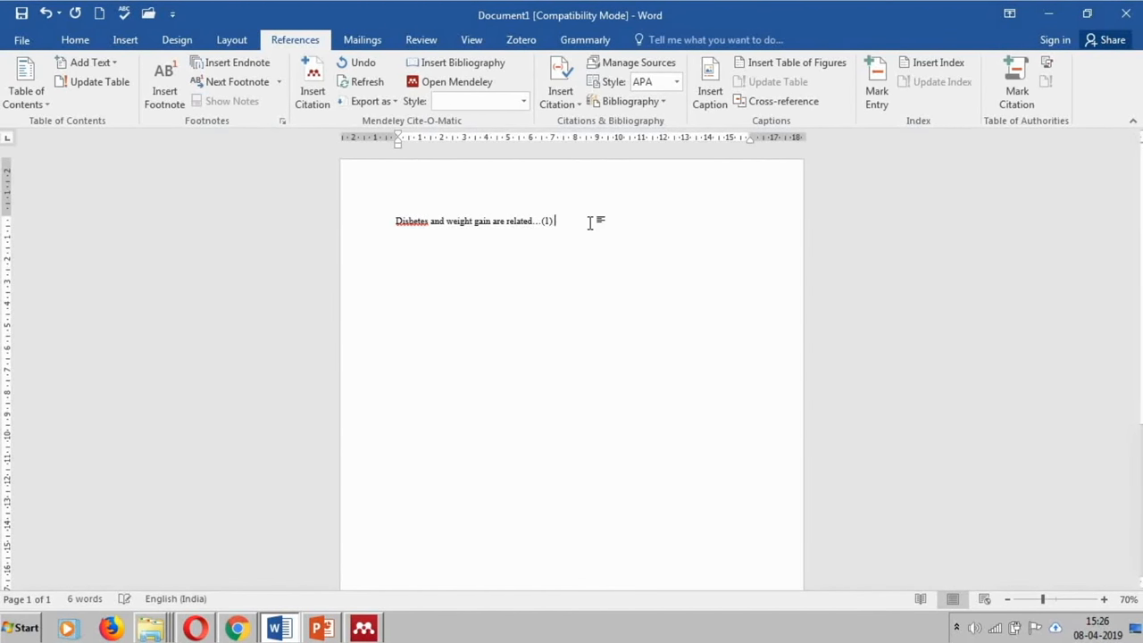
pyautogui.write('It is the')
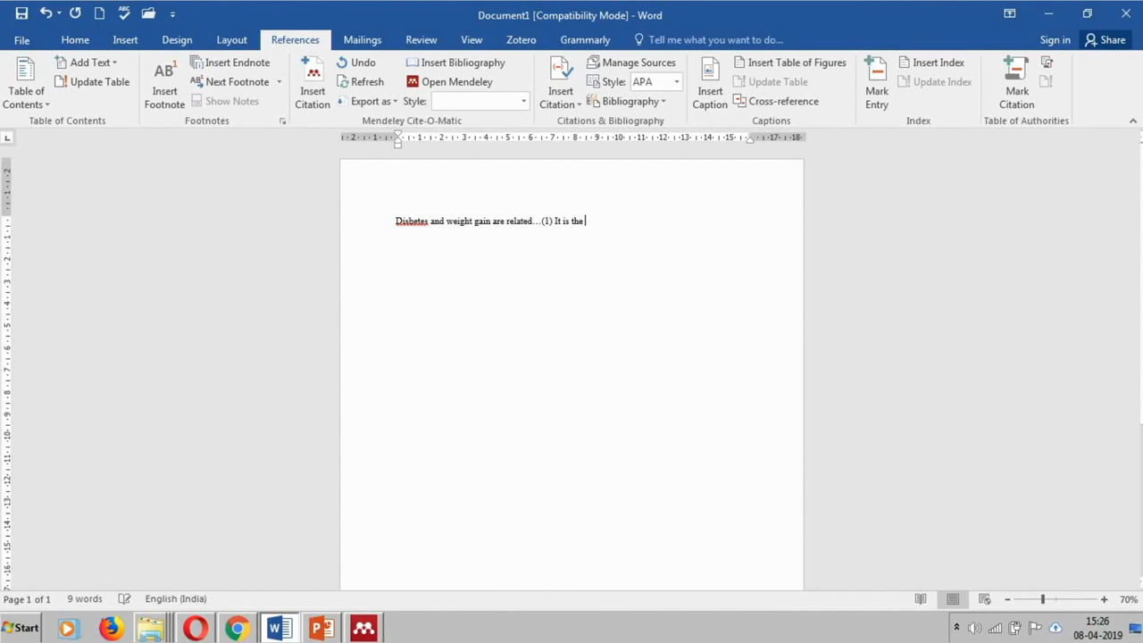
pyautogui.write('most impotrtant problem')
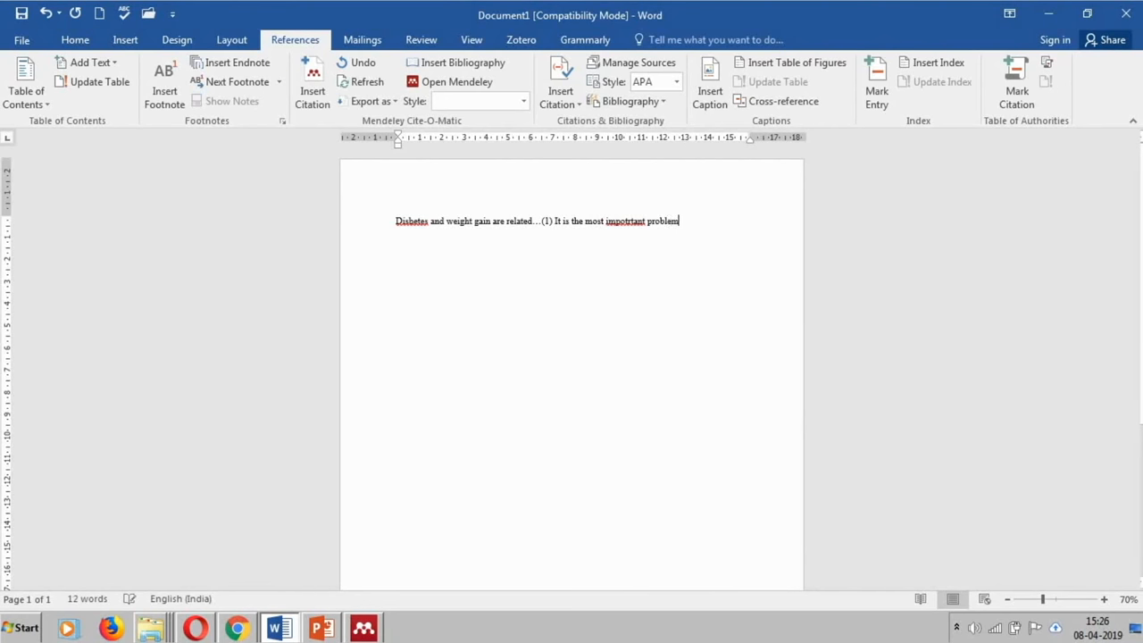
pyautogui.rightClick(625, 222)
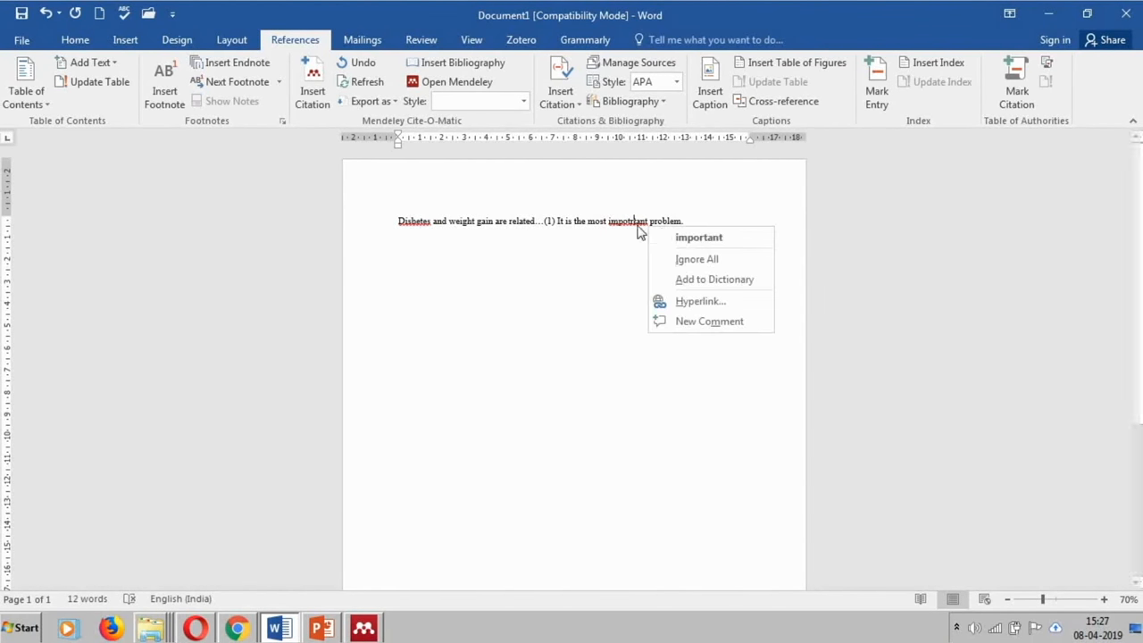
pyautogui.click(310, 86)
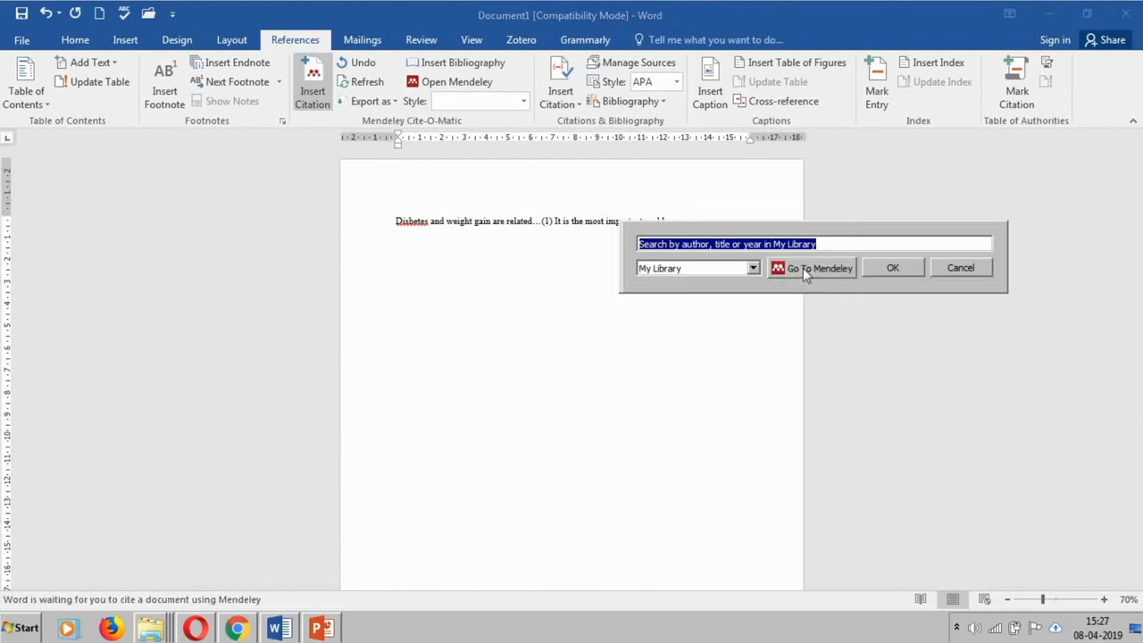
# Cite the second source from the Mendeley library as citation (2).
pyautogui.click(812, 267)
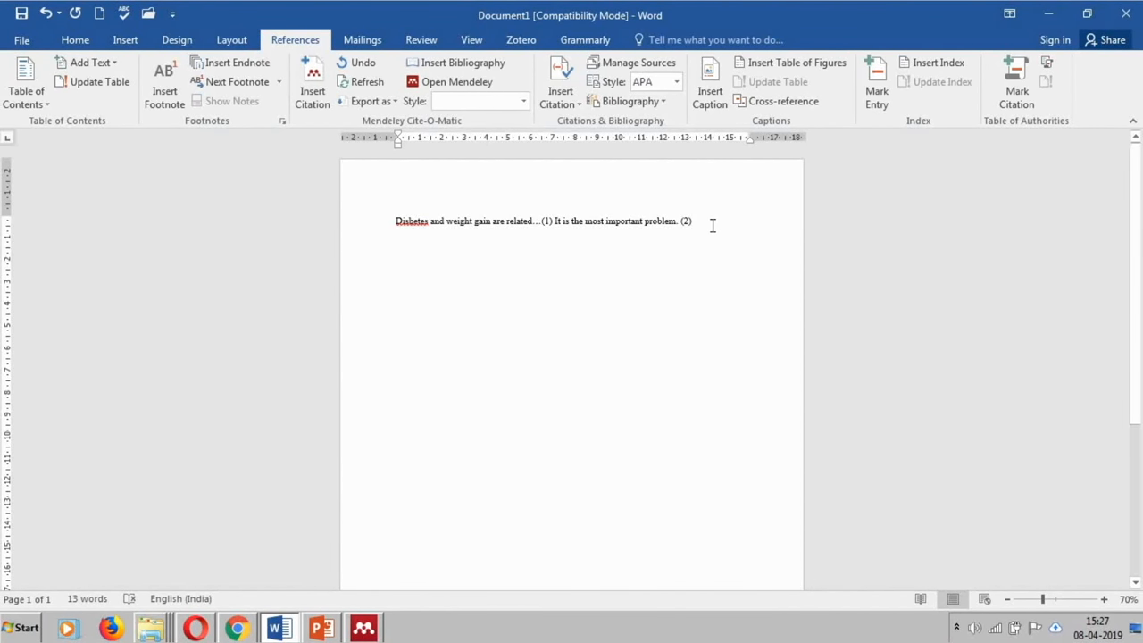
# Add a 'References' heading and insert the Mendeley bibliography listing the two cited sources.
pyautogui.write('References')
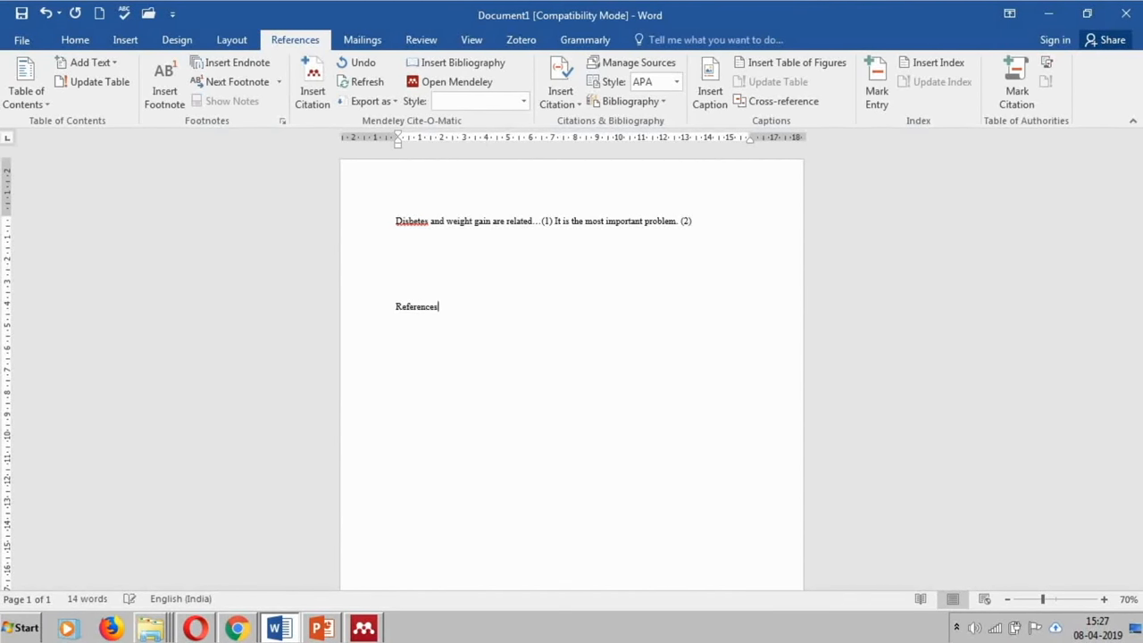
pyautogui.click(461, 60)
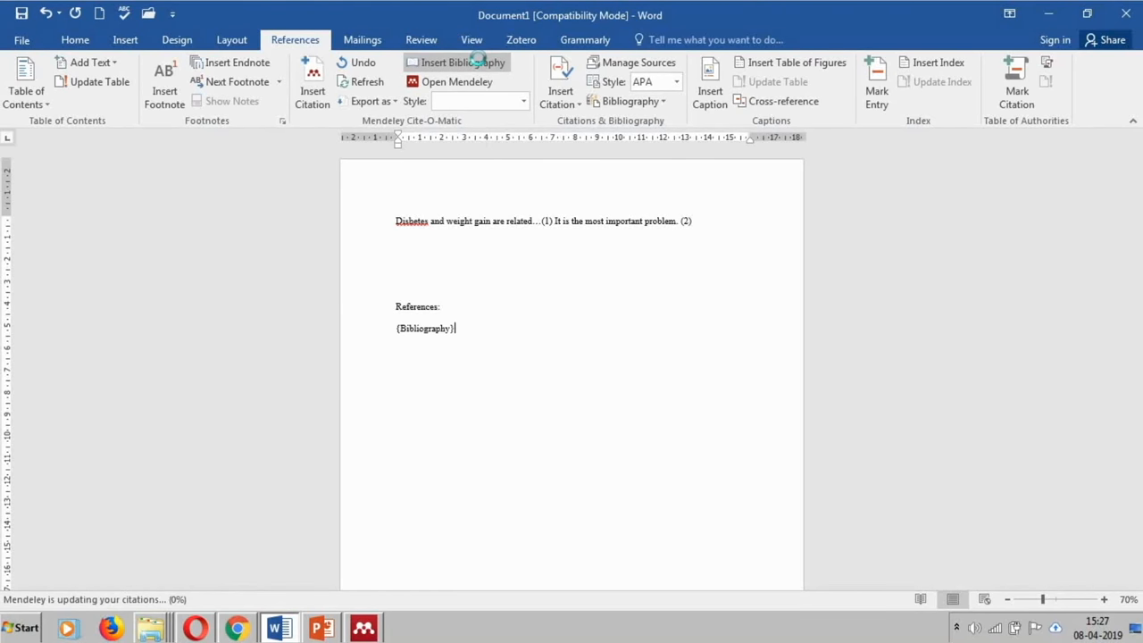
pyautogui.click(461, 60)
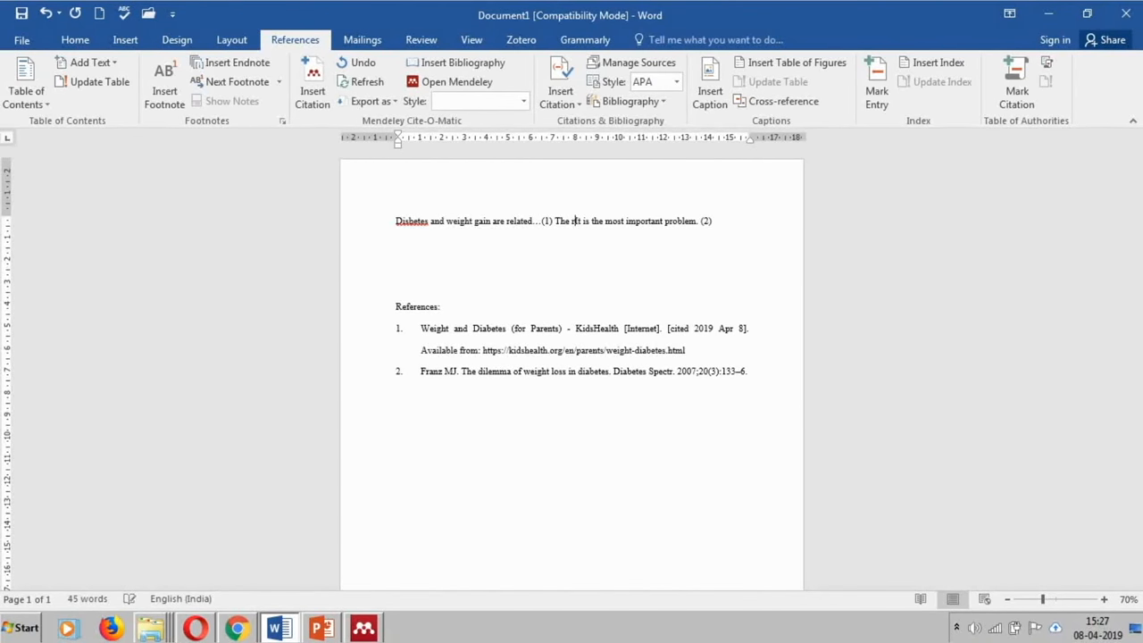
# Write 'reason for' and cite the Diabetes and foot care entry, growing the reference list to three items.
pyautogui.write('reason for')
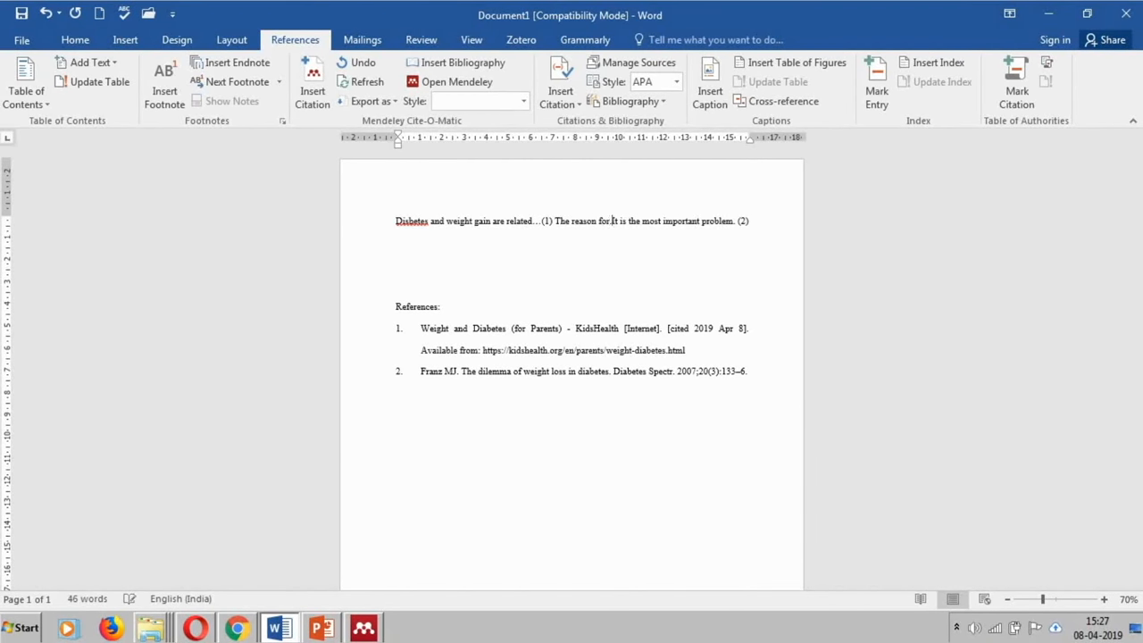
pyautogui.click(311, 85)
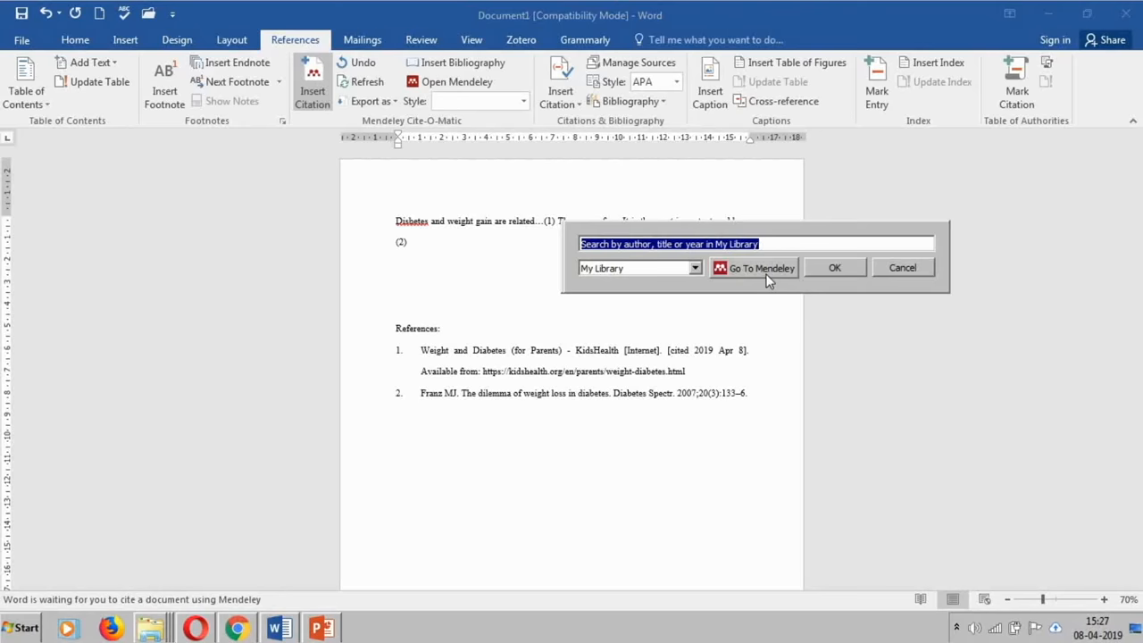
pyautogui.click(753, 268)
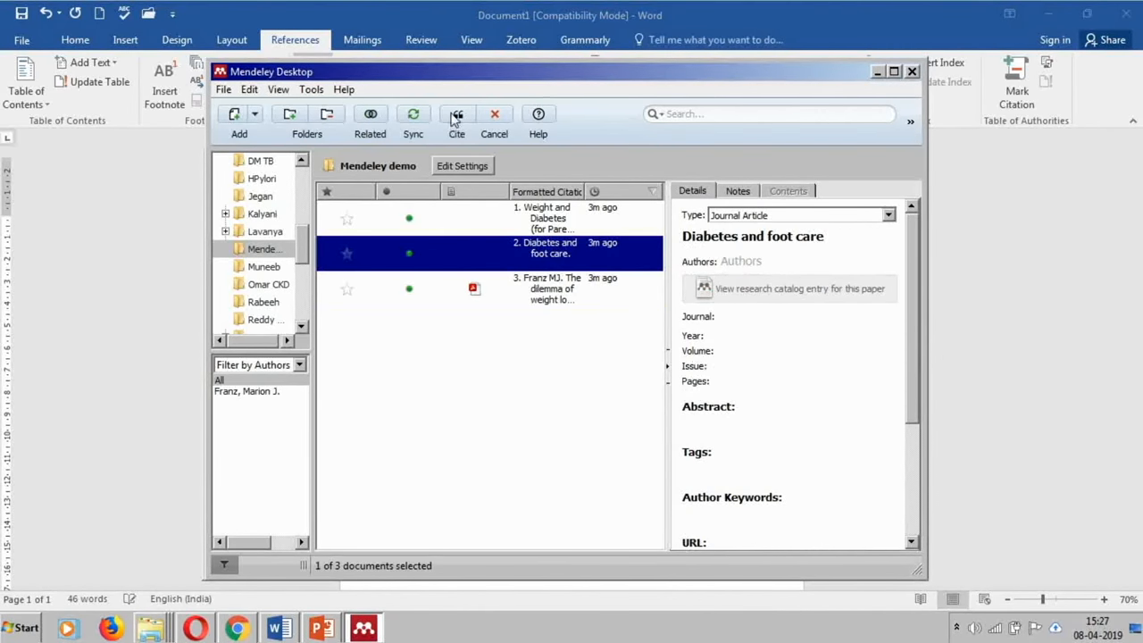
pyautogui.click(455, 122)
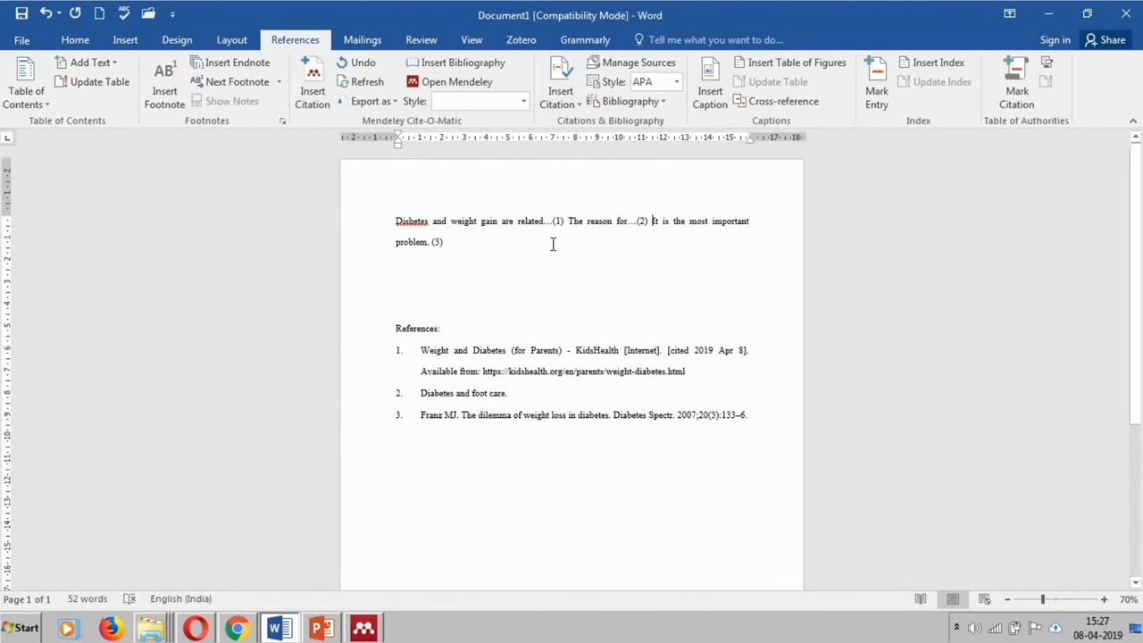
pyautogui.click(479, 100)
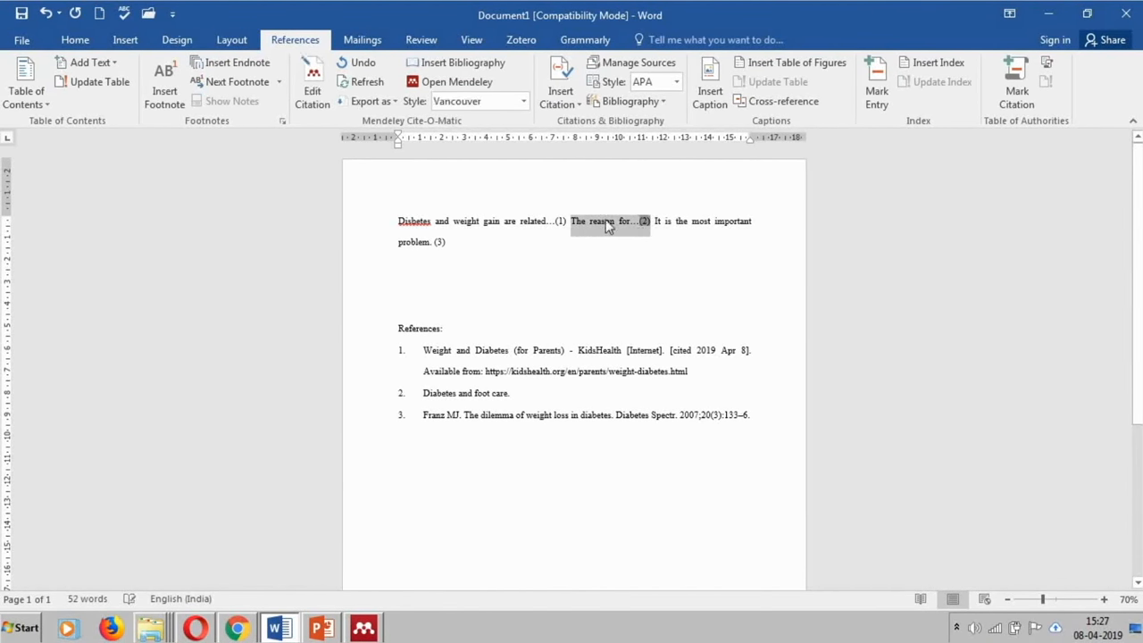